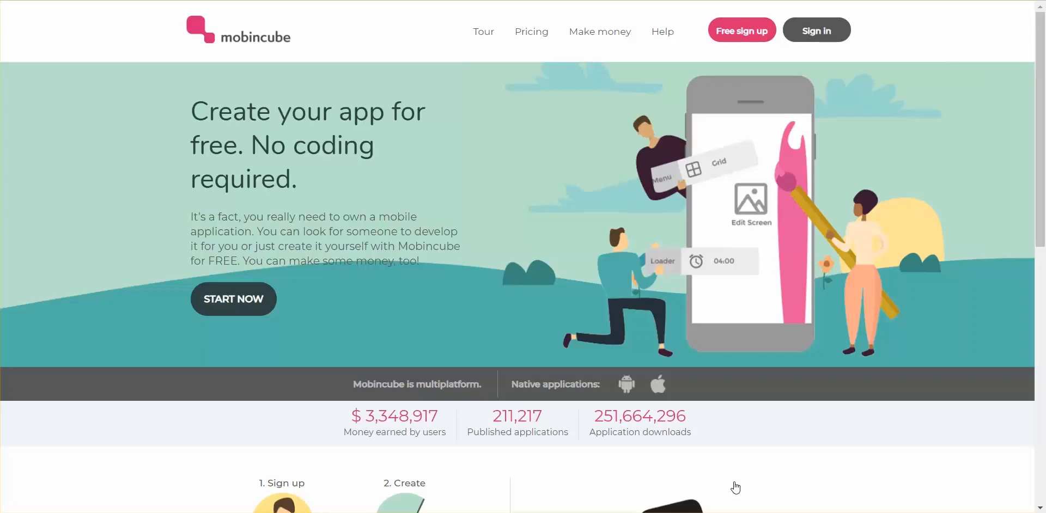
mouse_move(582, 186)
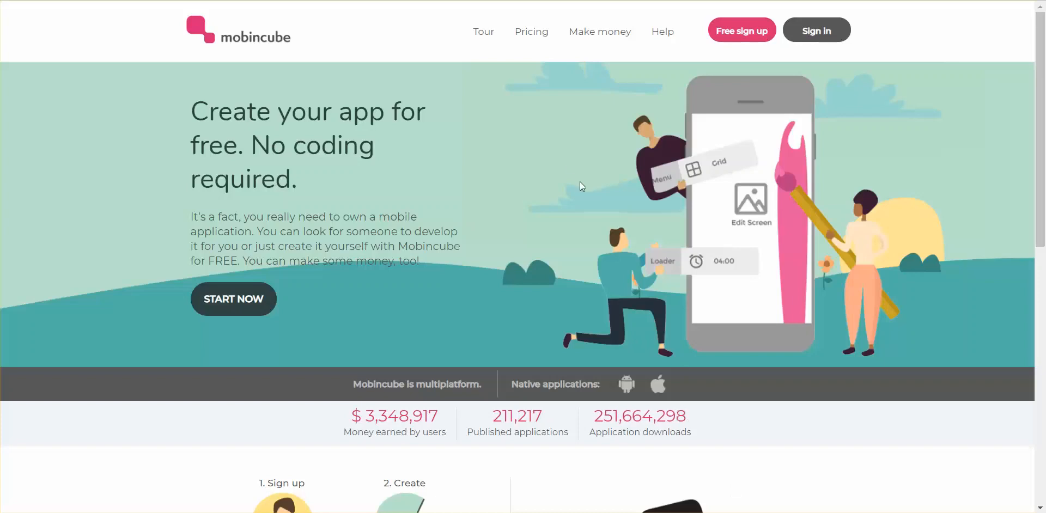
mouse_move(544, 158)
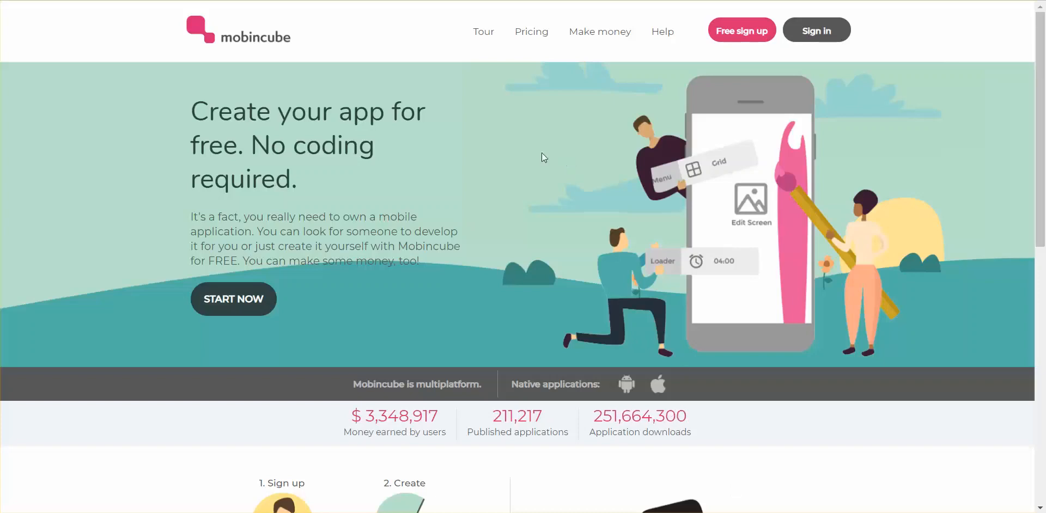
mouse_move(532, 39)
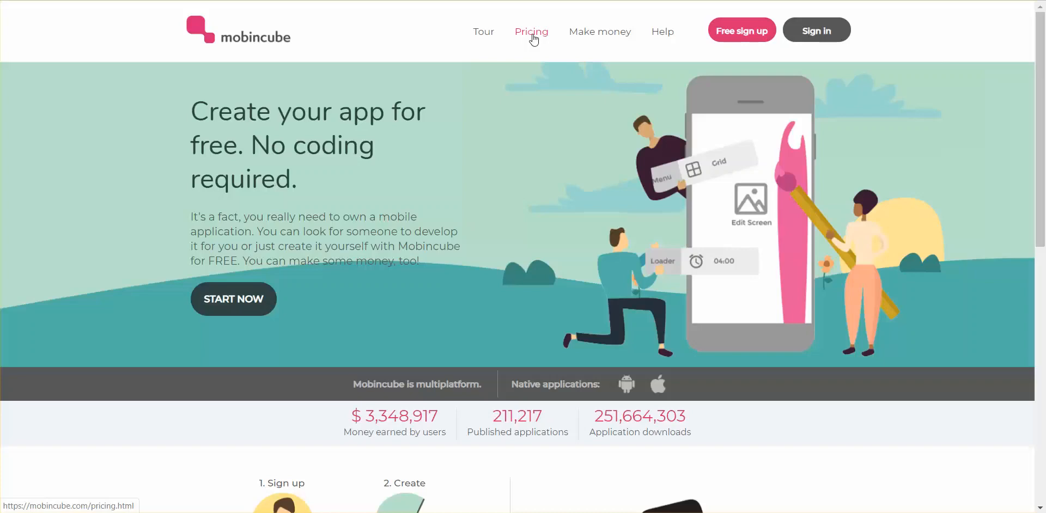
Step: Open the Pricing page to compare the six plans, Free at €0 to XXL at €99,99
click(532, 31)
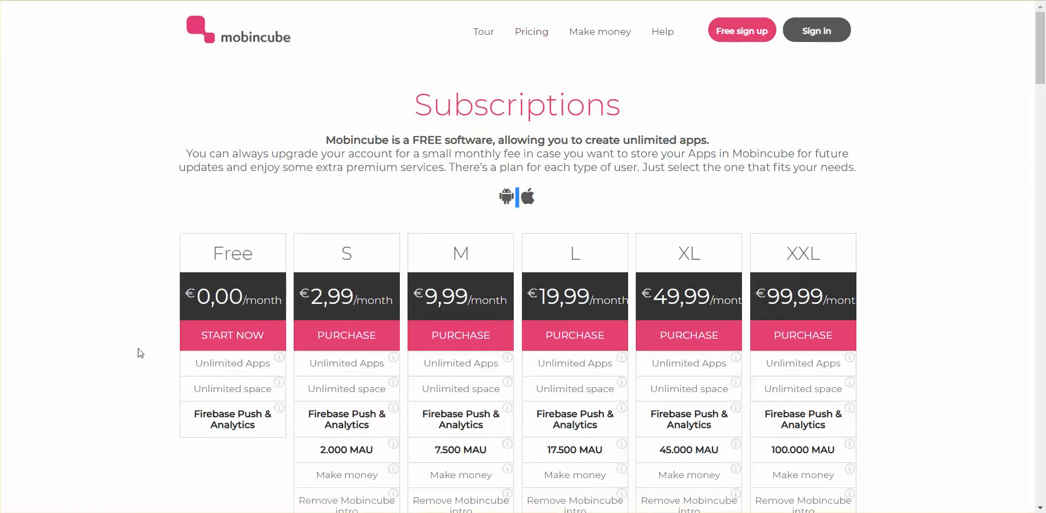
mouse_move(144, 364)
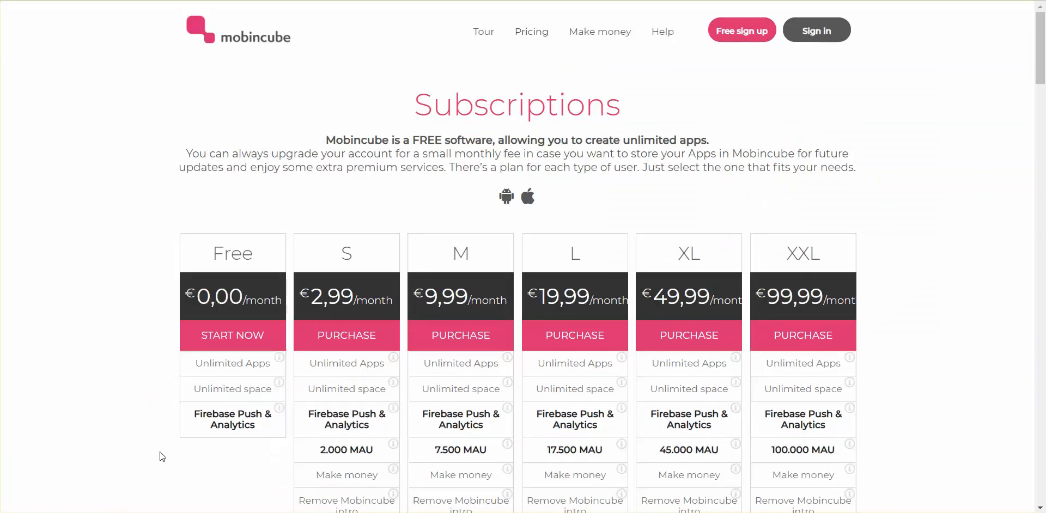
mouse_move(115, 397)
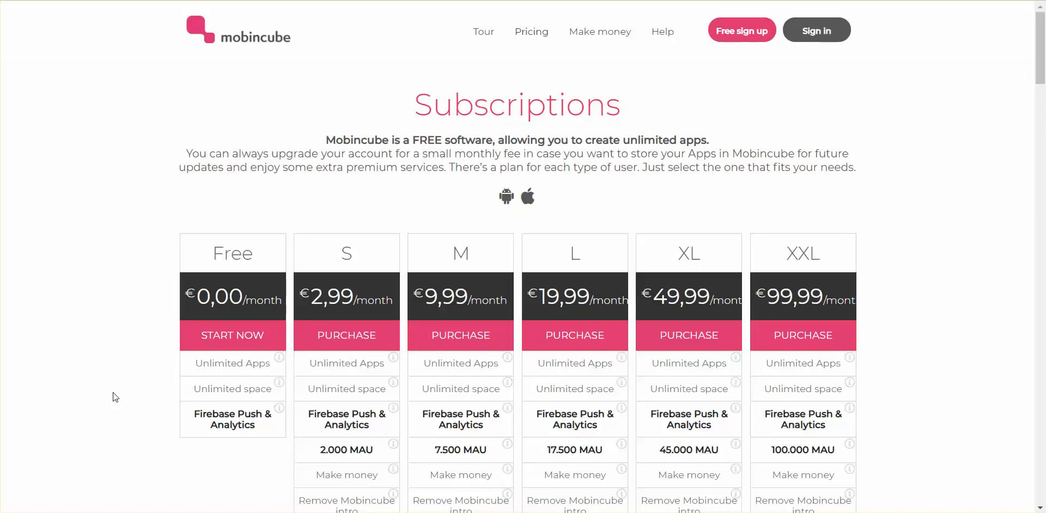
mouse_move(329, 398)
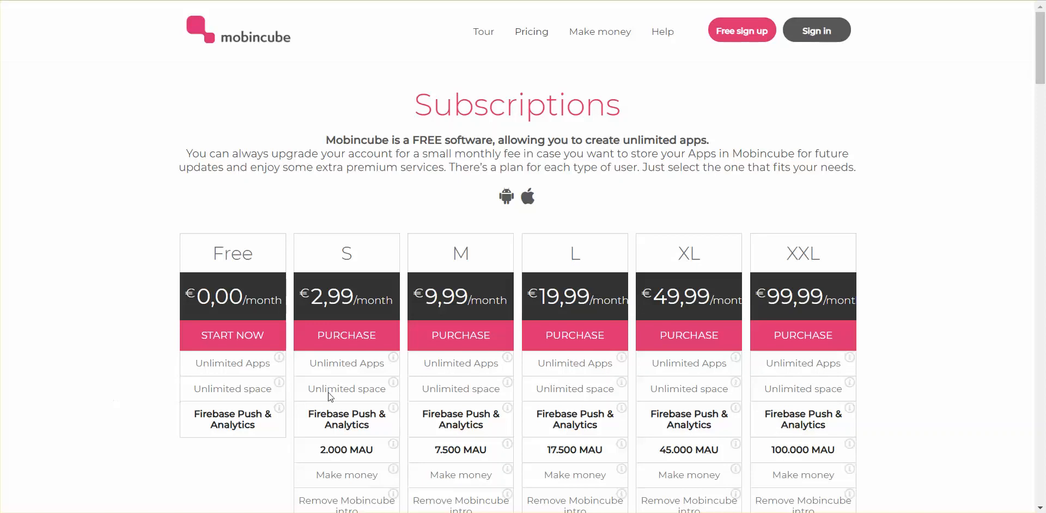
mouse_move(346, 250)
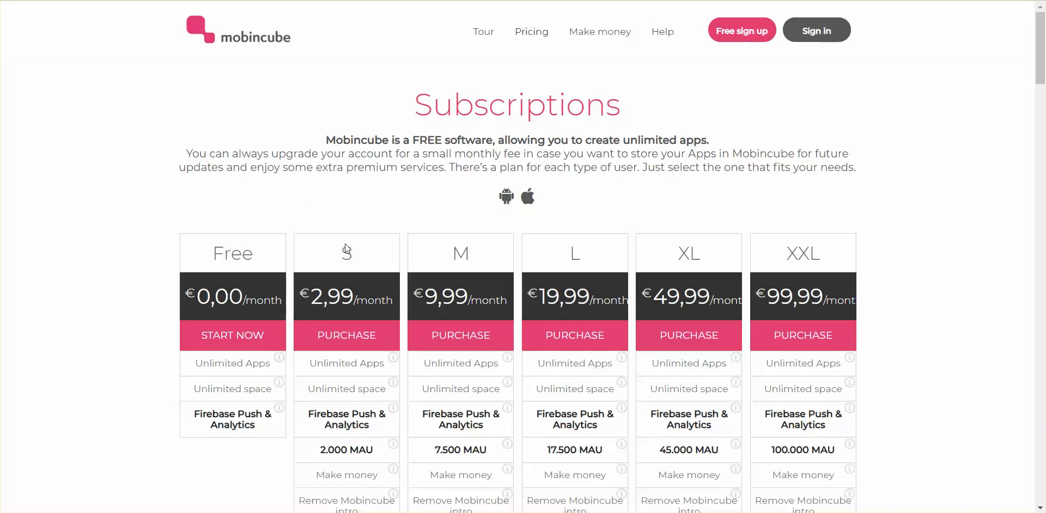
mouse_move(342, 314)
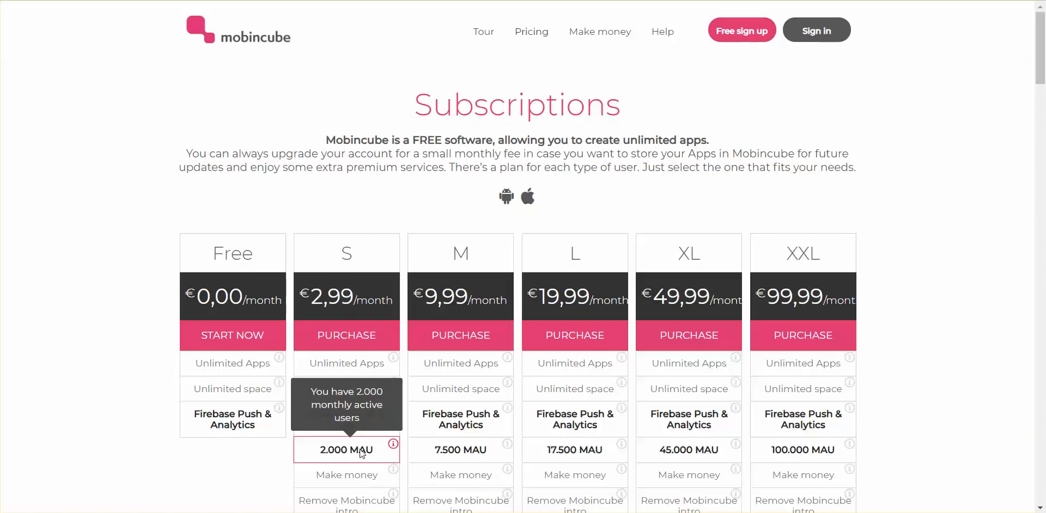
mouse_move(225, 493)
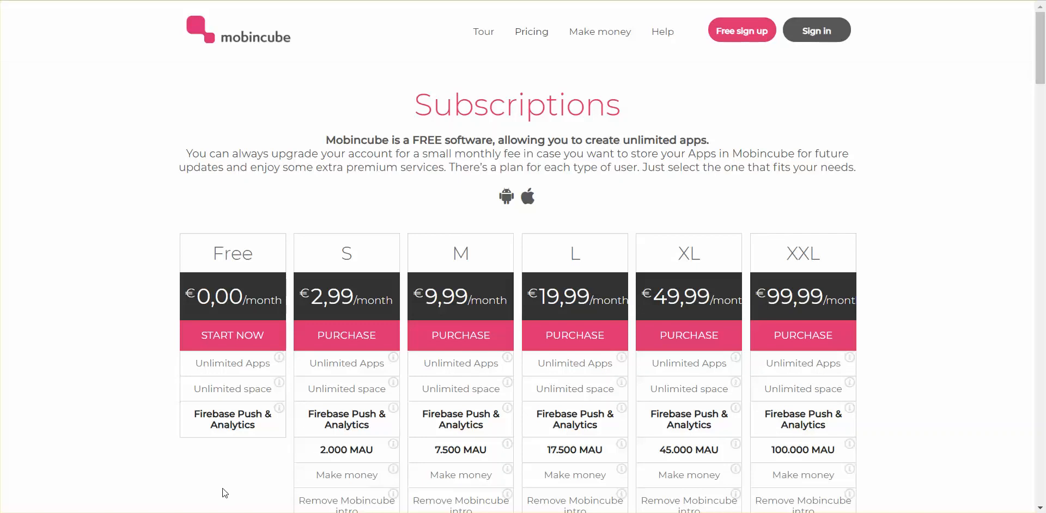
mouse_move(251, 490)
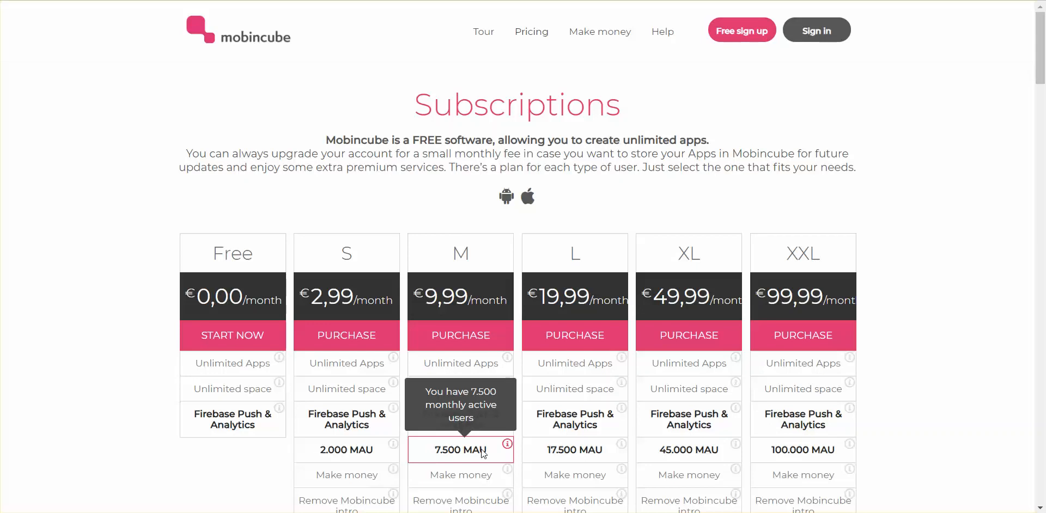
mouse_move(520, 467)
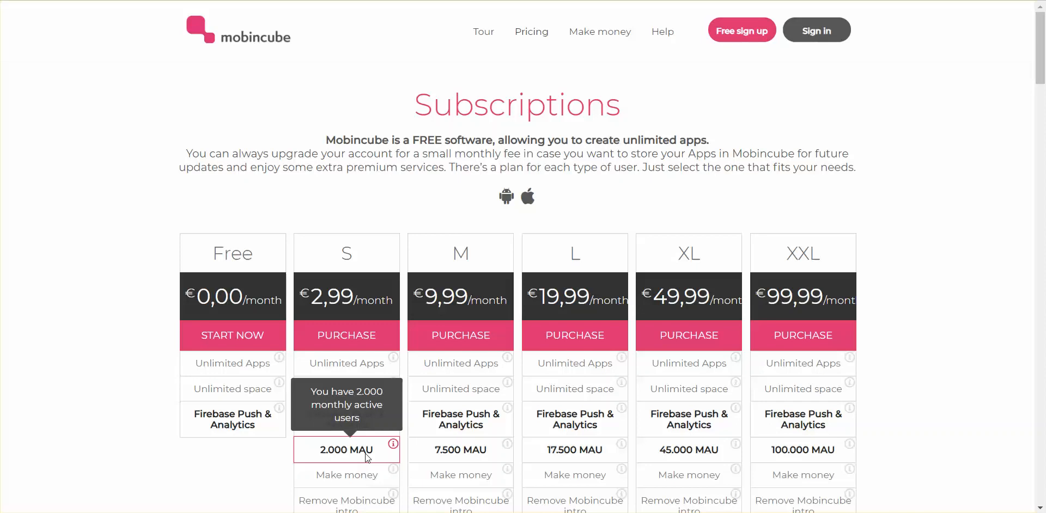
mouse_move(580, 253)
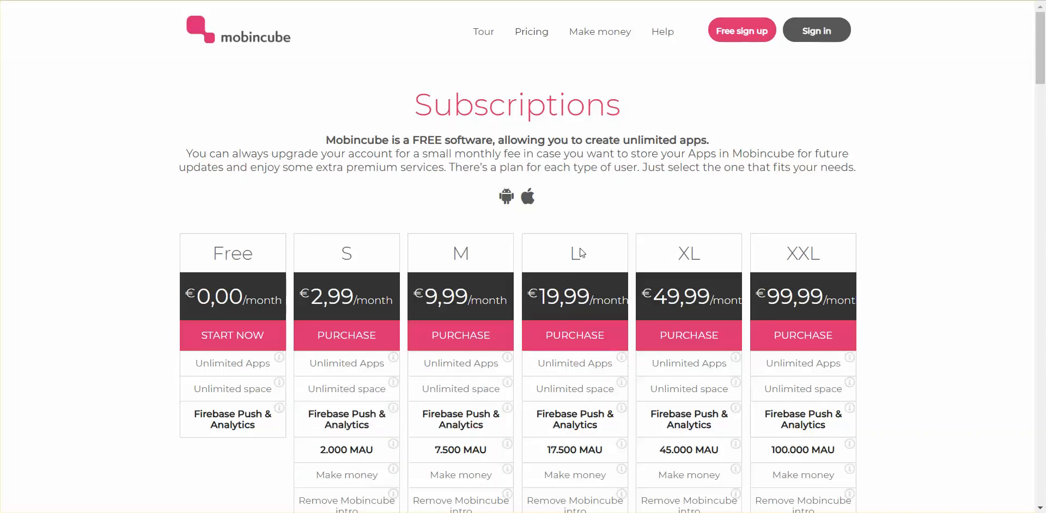
scroll(down, 3)
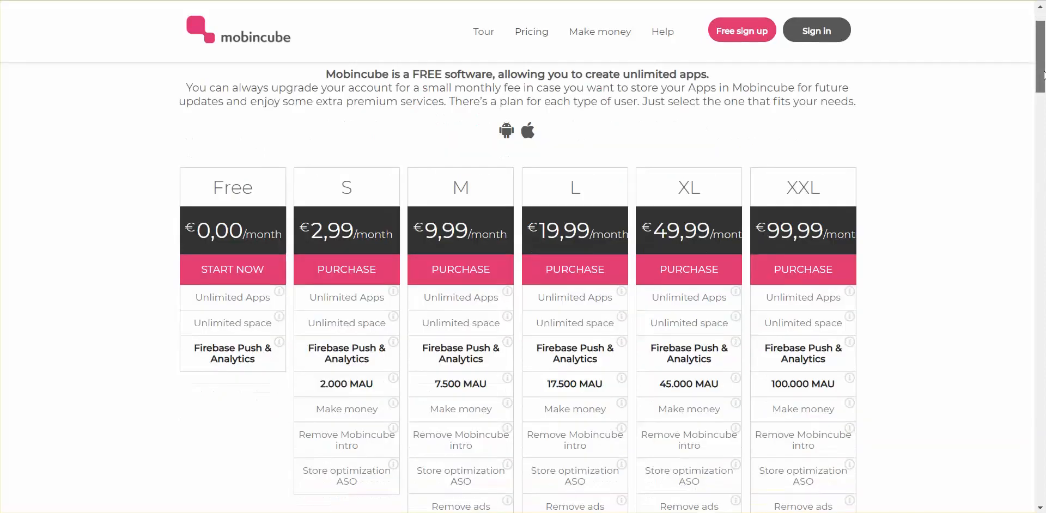
scroll(down, 3)
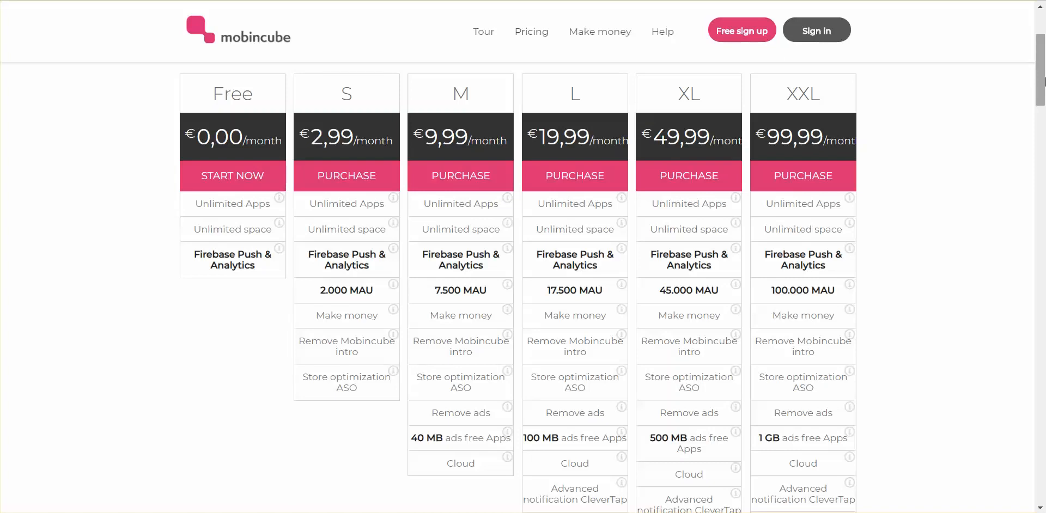
mouse_move(578, 151)
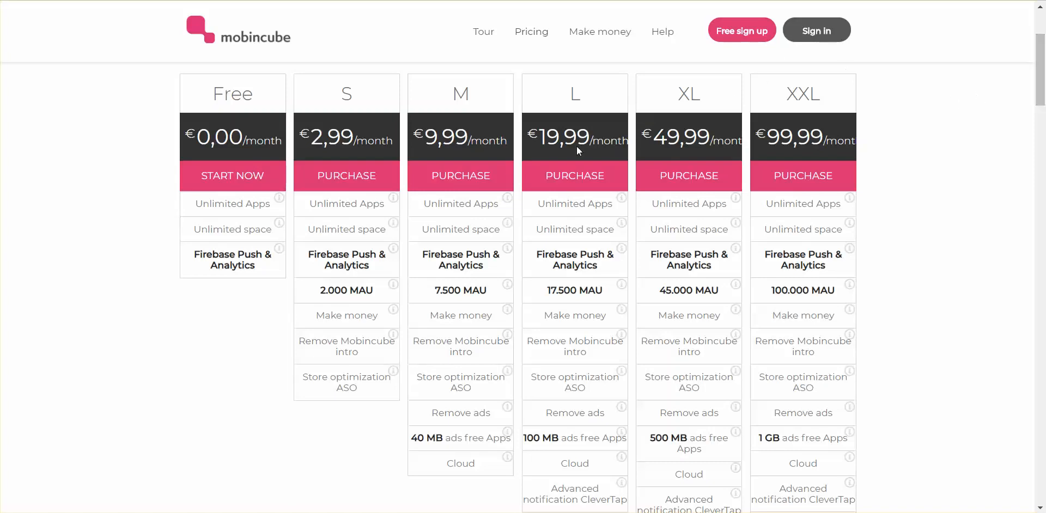
mouse_move(436, 414)
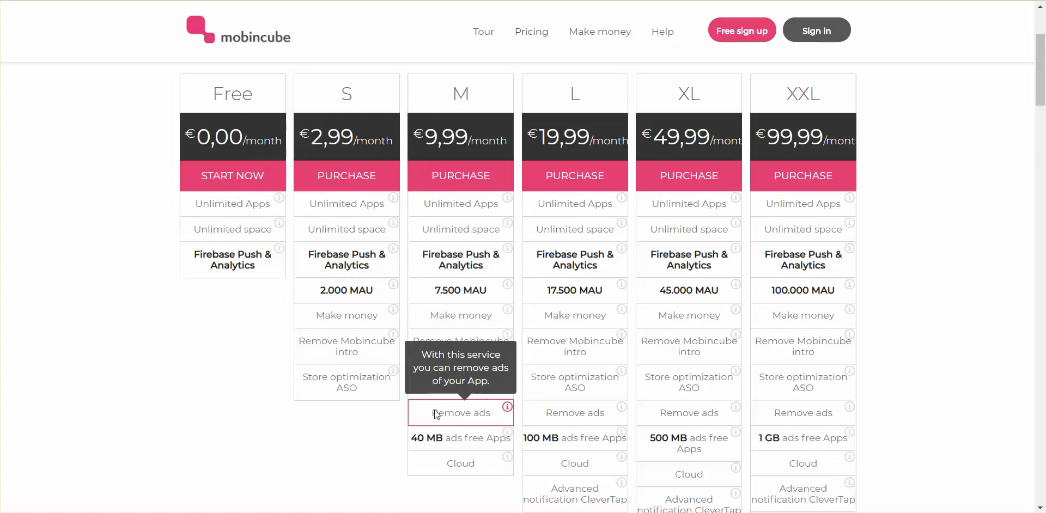
mouse_move(504, 411)
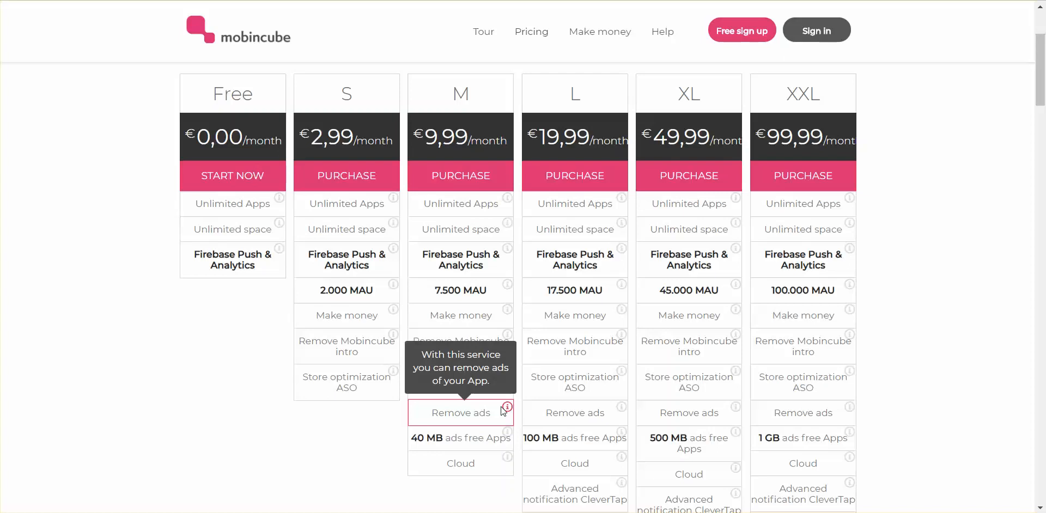
mouse_move(445, 417)
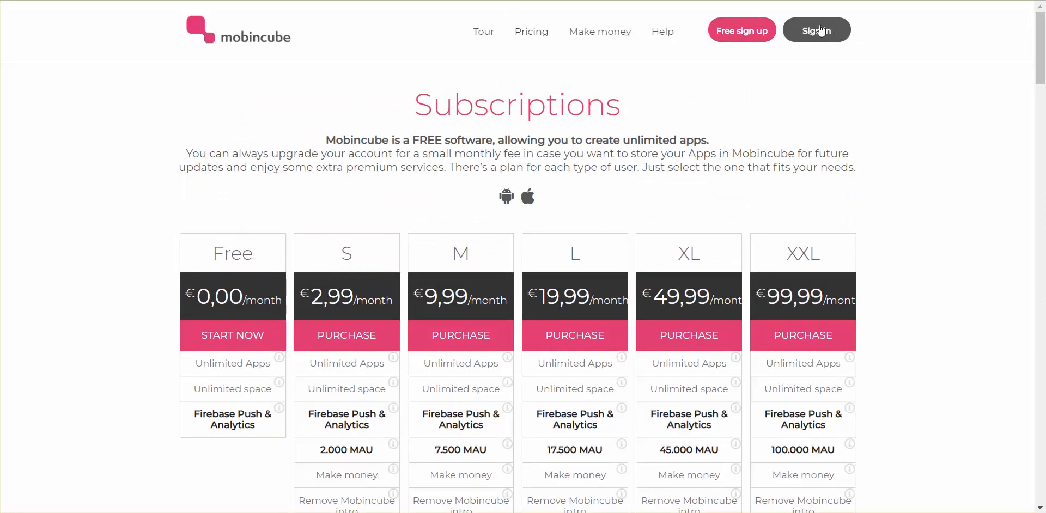
Step: Sign in to Mobincube with the username and password
click(816, 30)
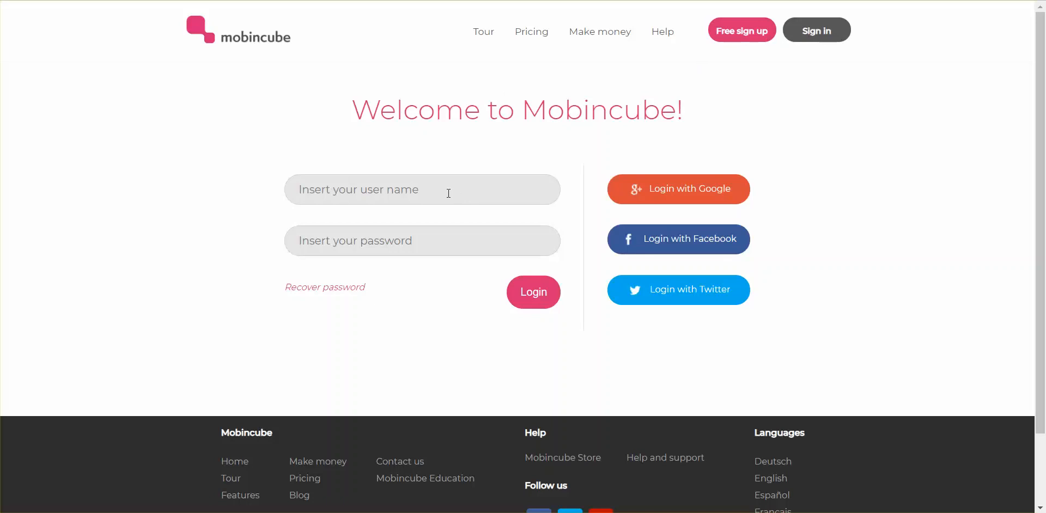
text(usaapps)
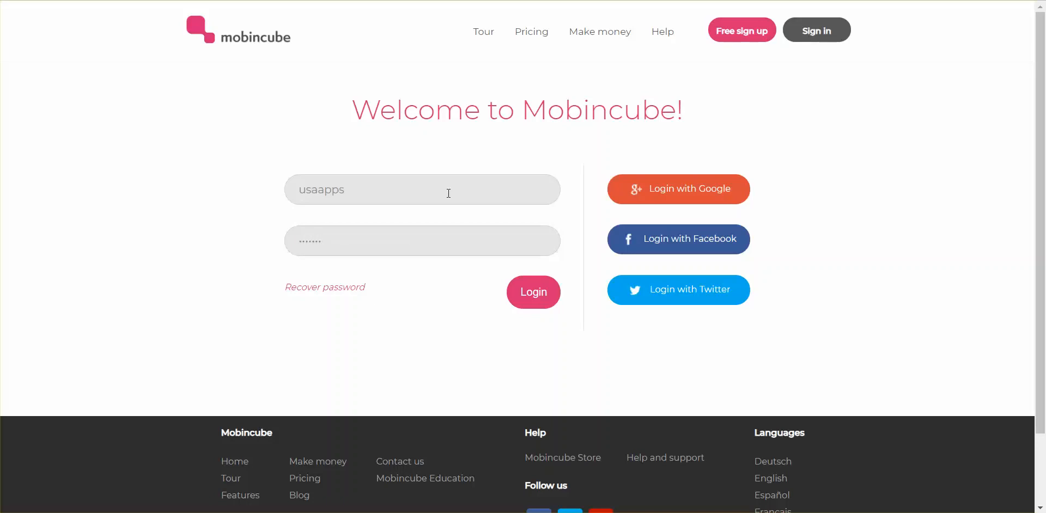
click(533, 292)
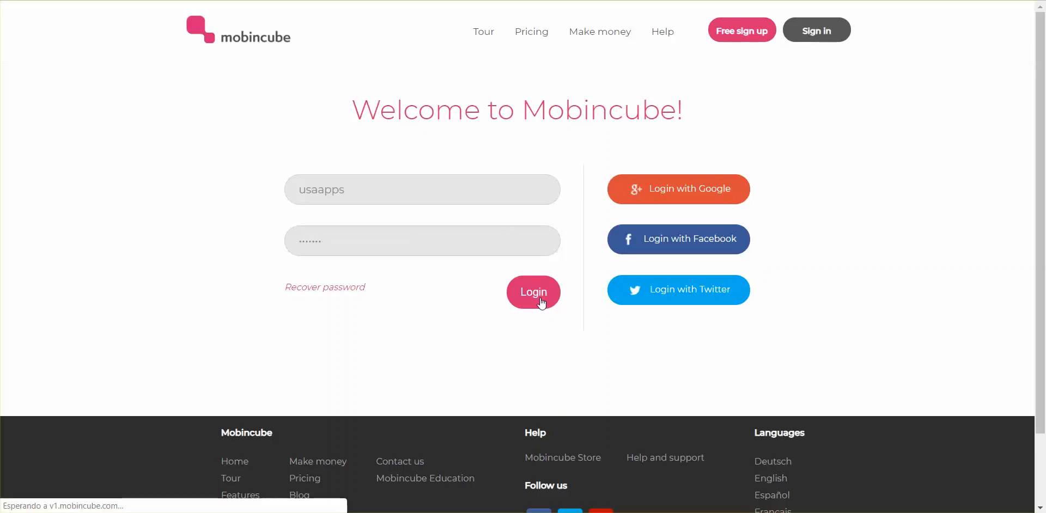
Step: Switch the interface to English and dismiss the cloud storage announcement to reach My Apps
click(534, 292)
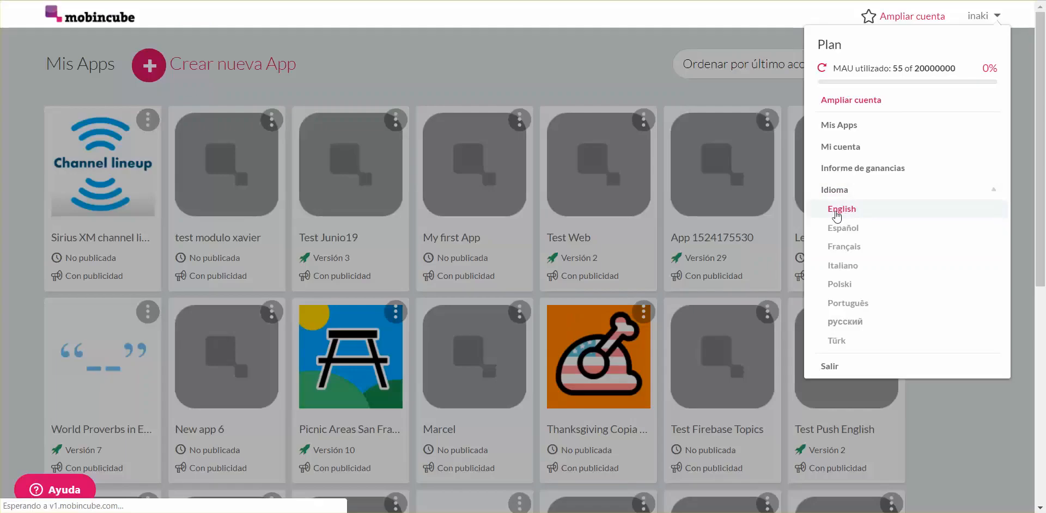
click(842, 209)
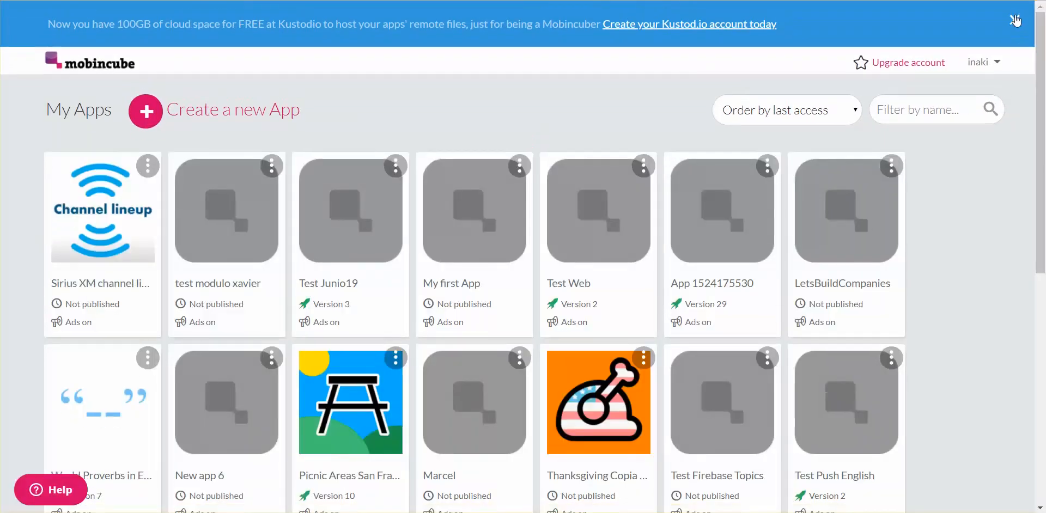
click(1015, 18)
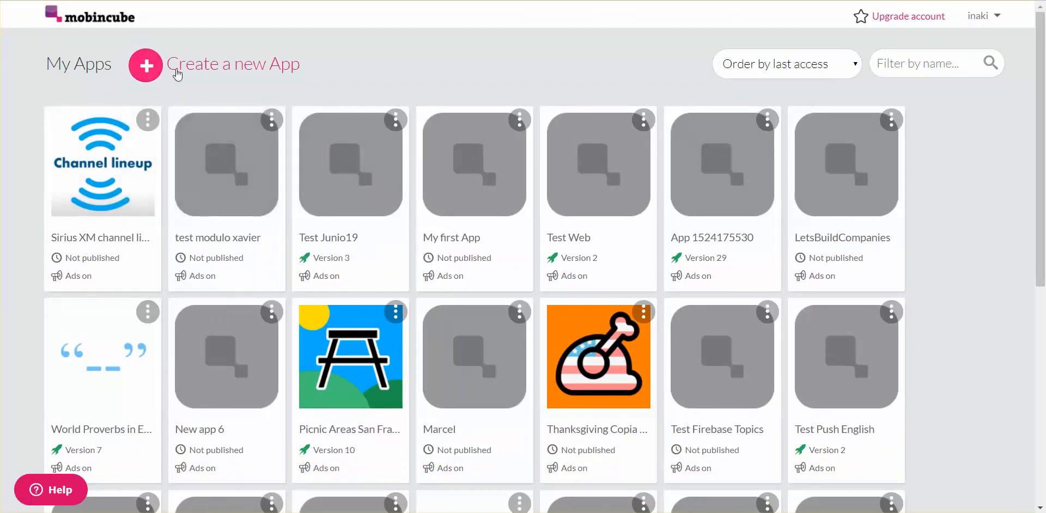
Step: Start a new app and enter the name 'Test App'
click(145, 65)
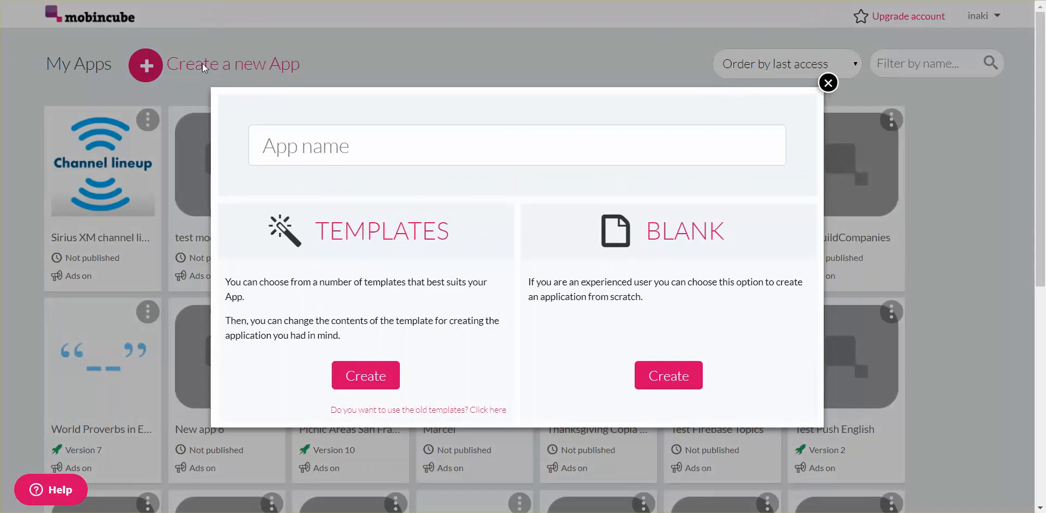
mouse_move(369, 180)
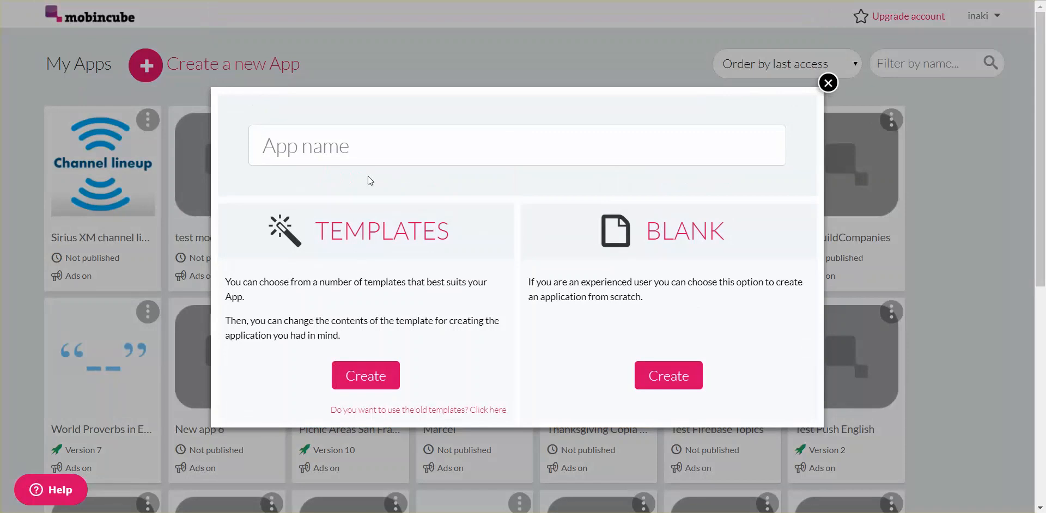
text(Test App)
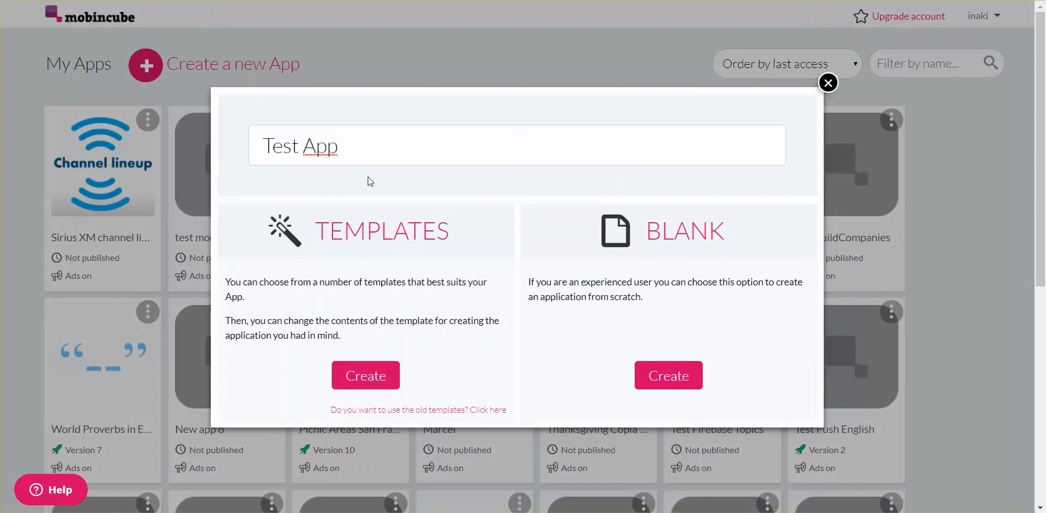
mouse_move(382, 270)
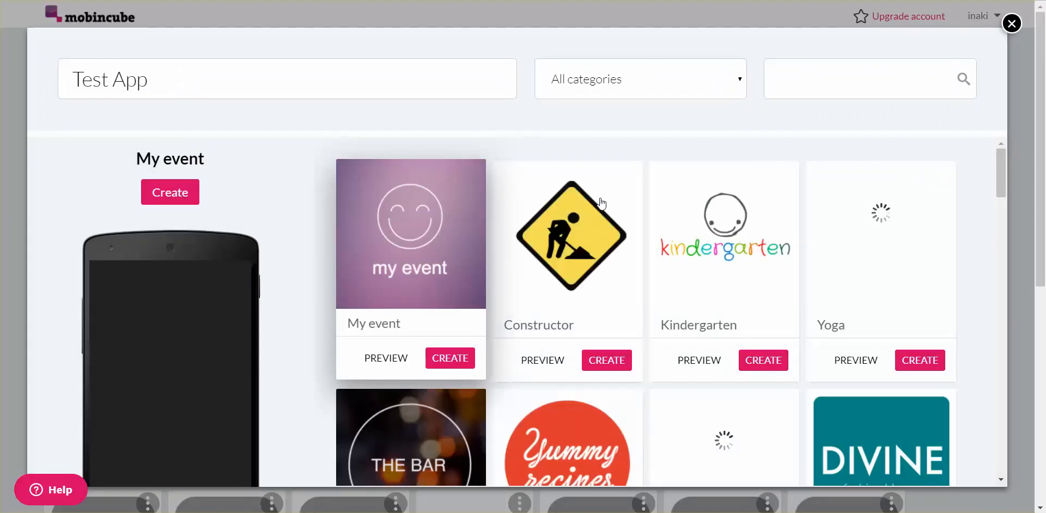
Step: Create Test App from the Basic App 1 (Purple) template and open it for editing
scroll(down, 3)
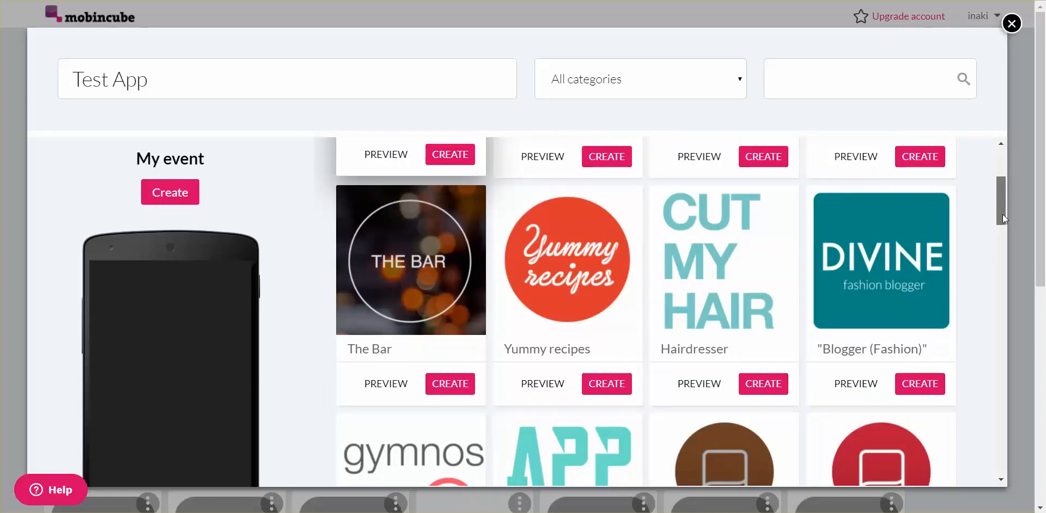
scroll(down, 3)
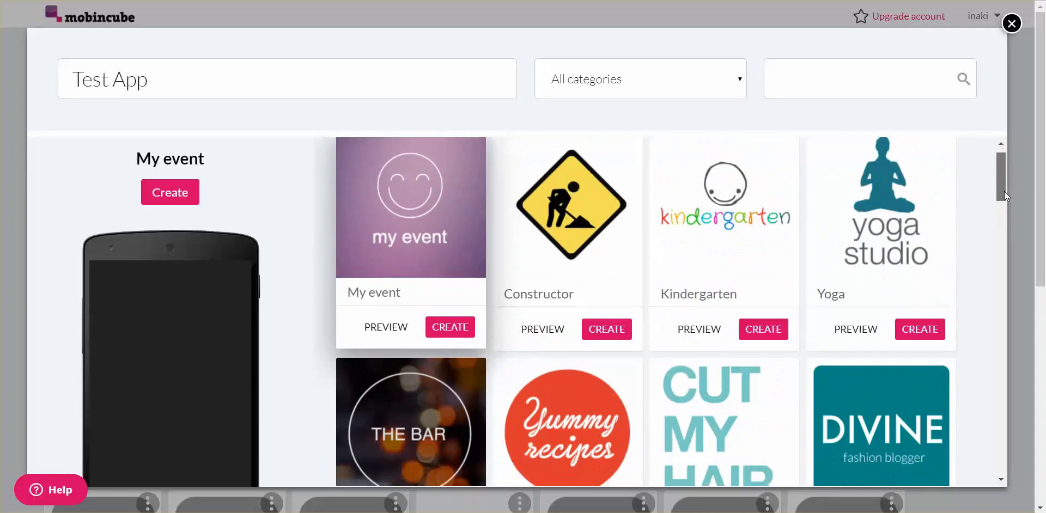
scroll(down, 3)
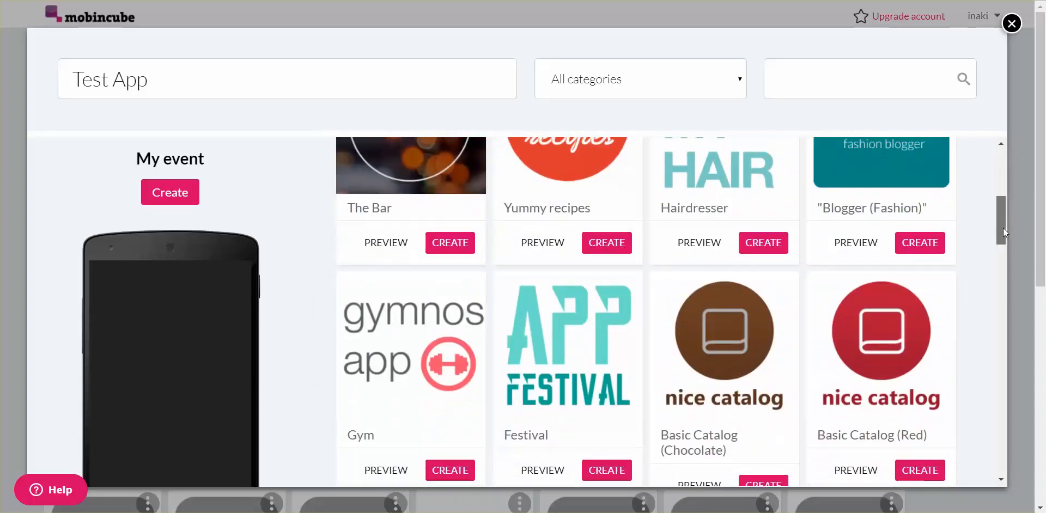
scroll(down, 3)
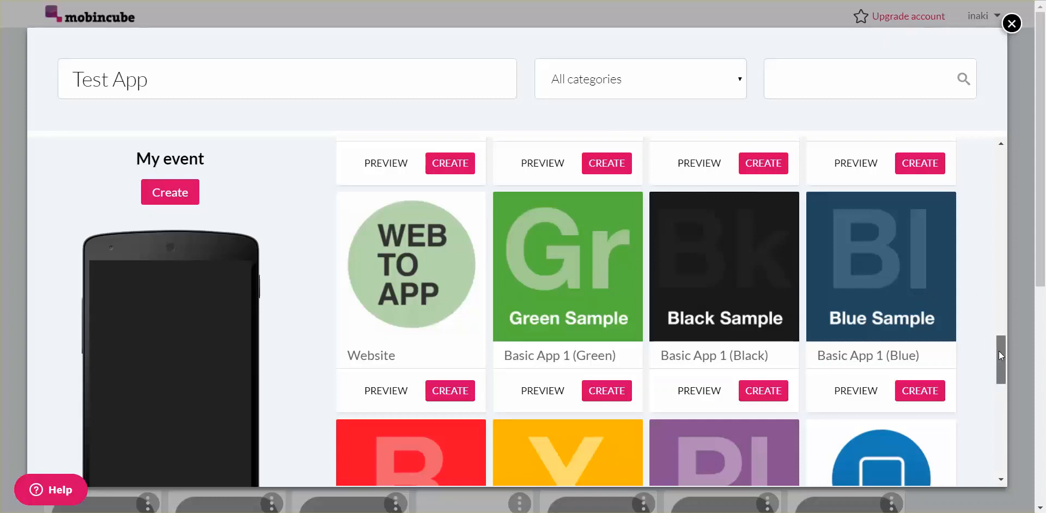
scroll(down, 3)
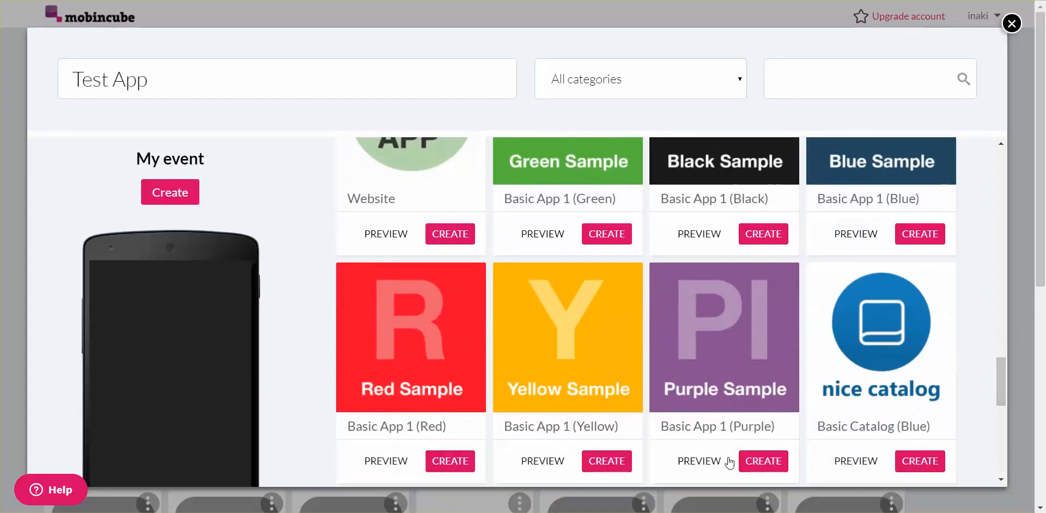
click(1012, 24)
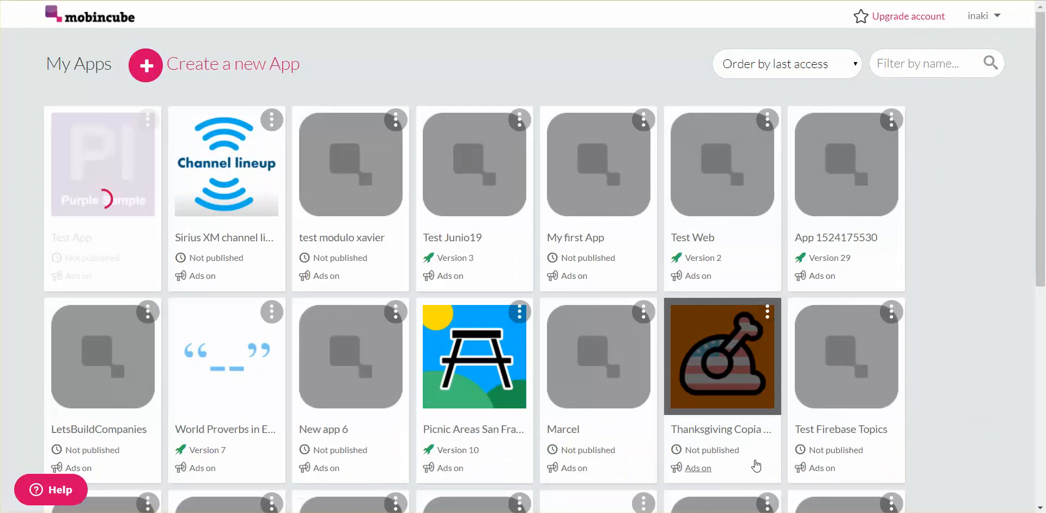
click(102, 163)
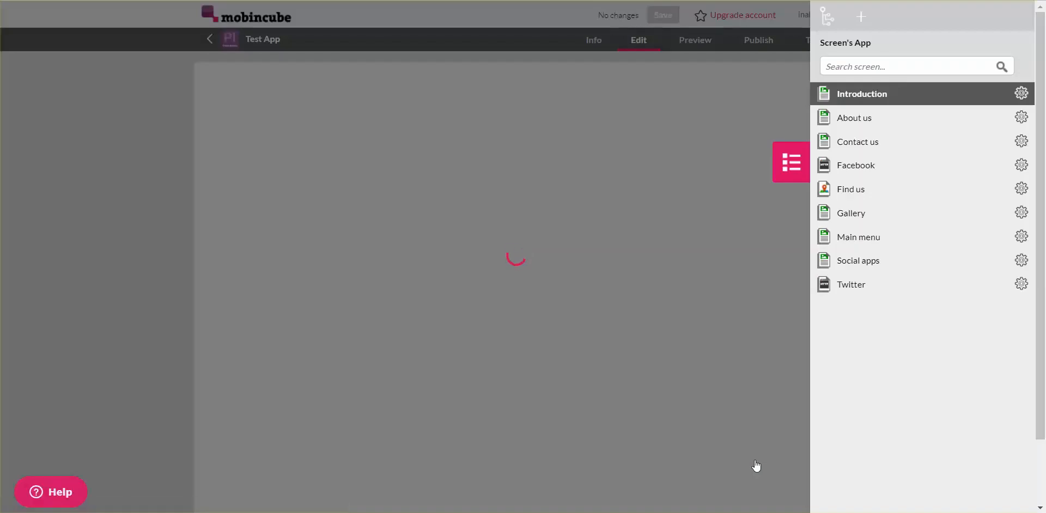
mouse_move(637, 155)
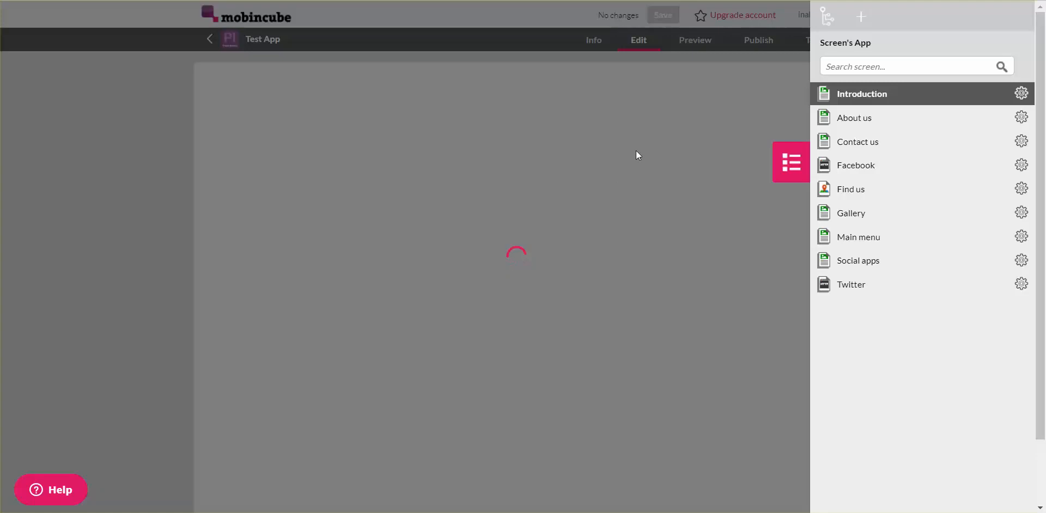
Step: Dismiss the setup wizard, open the About us screen, and add an image element
click(861, 94)
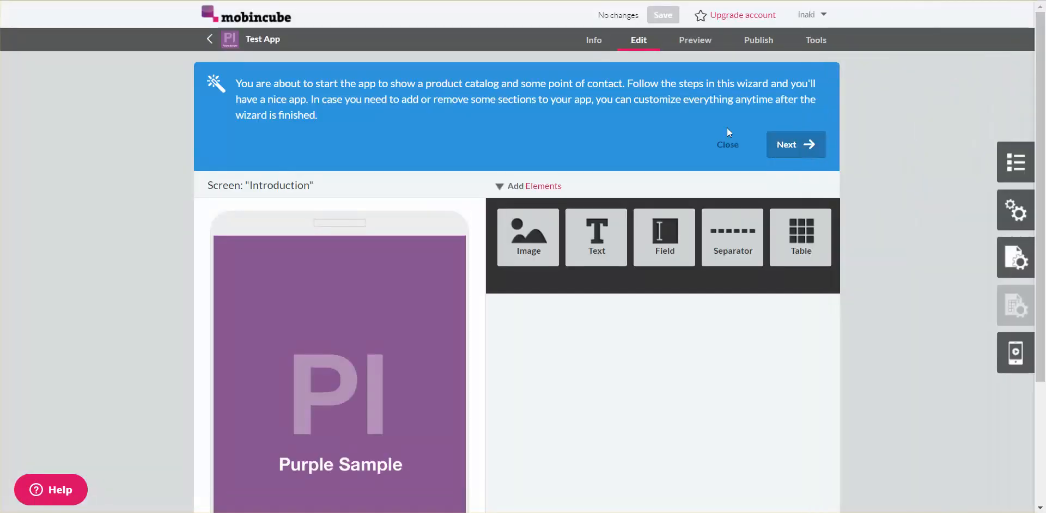
click(728, 145)
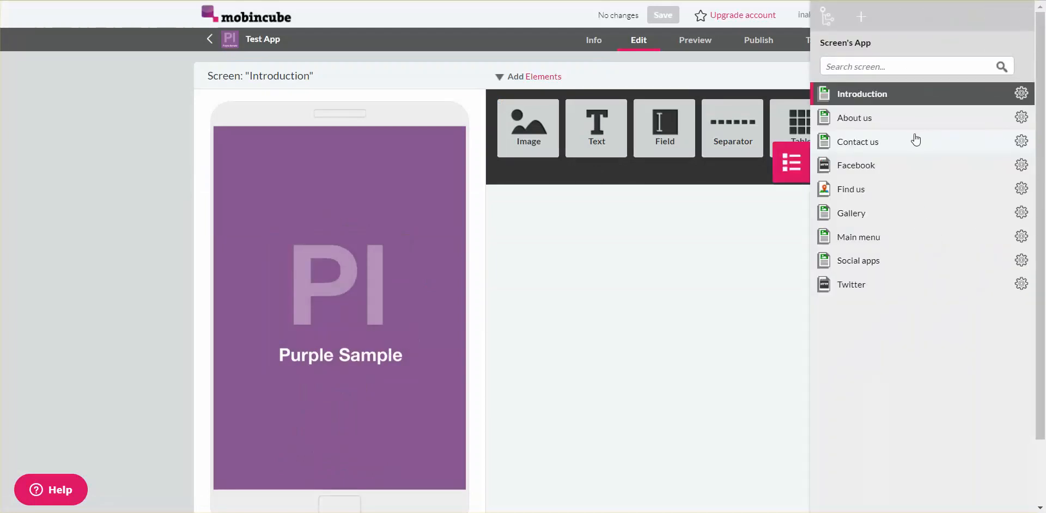
mouse_move(903, 124)
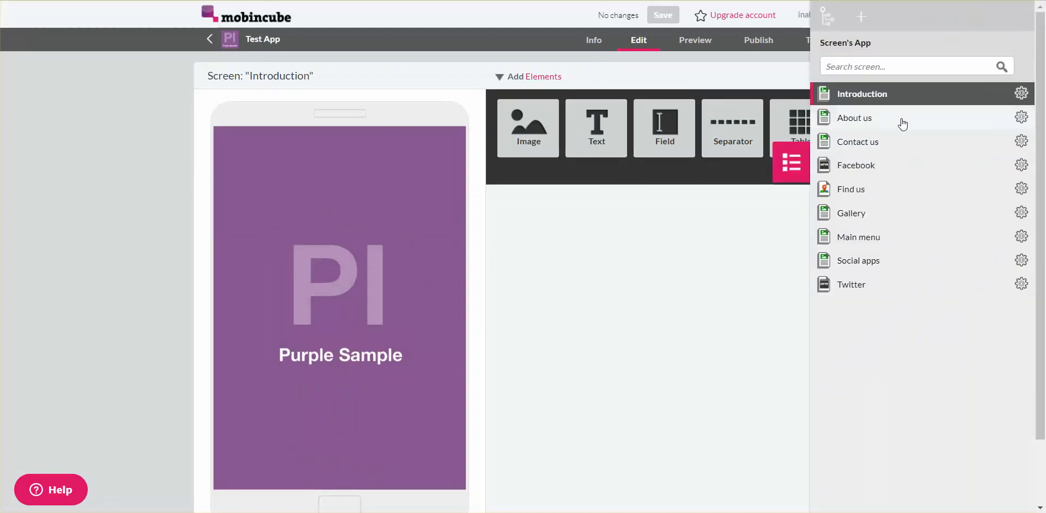
click(854, 117)
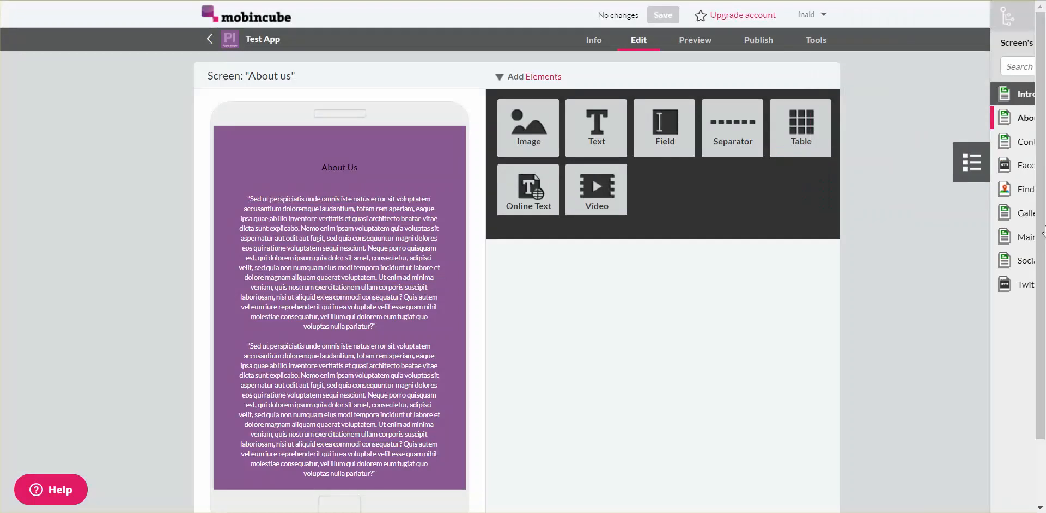
click(971, 163)
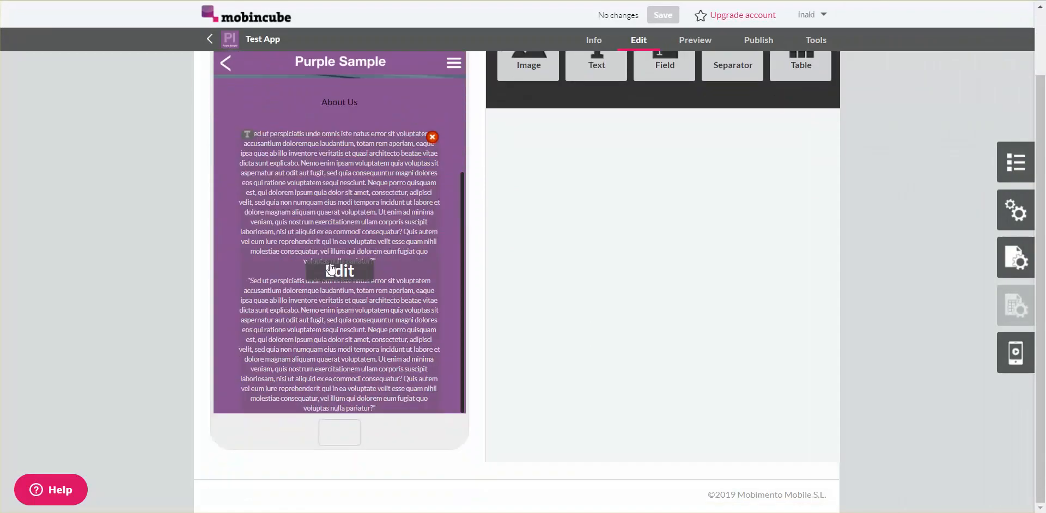
click(339, 270)
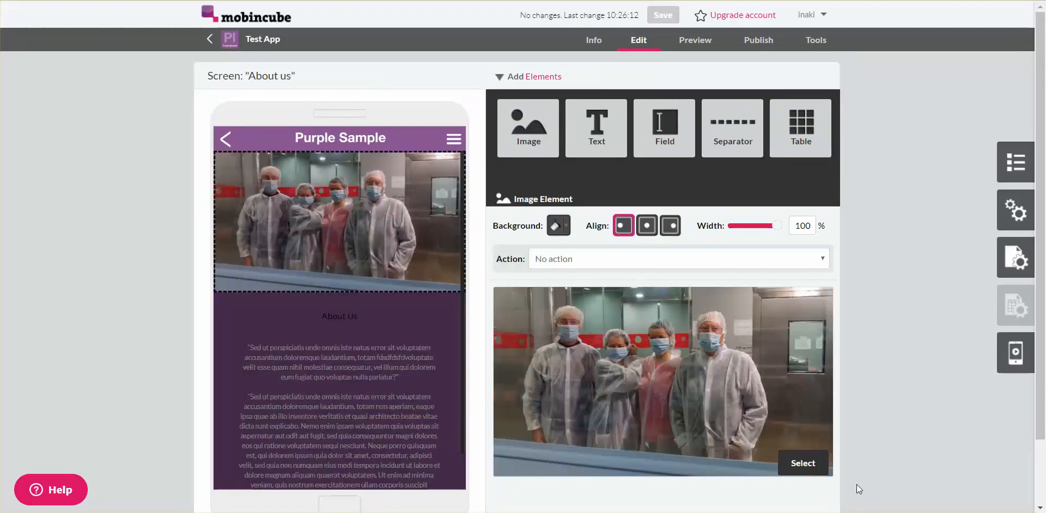
Step: Pick the team photo from the resource library and browse the screens list
click(803, 463)
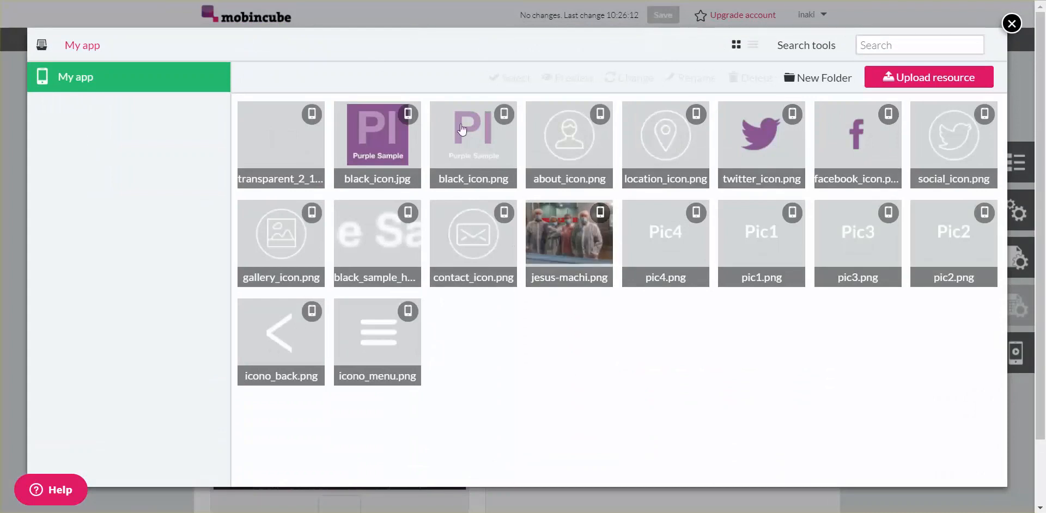
mouse_move(1037, 69)
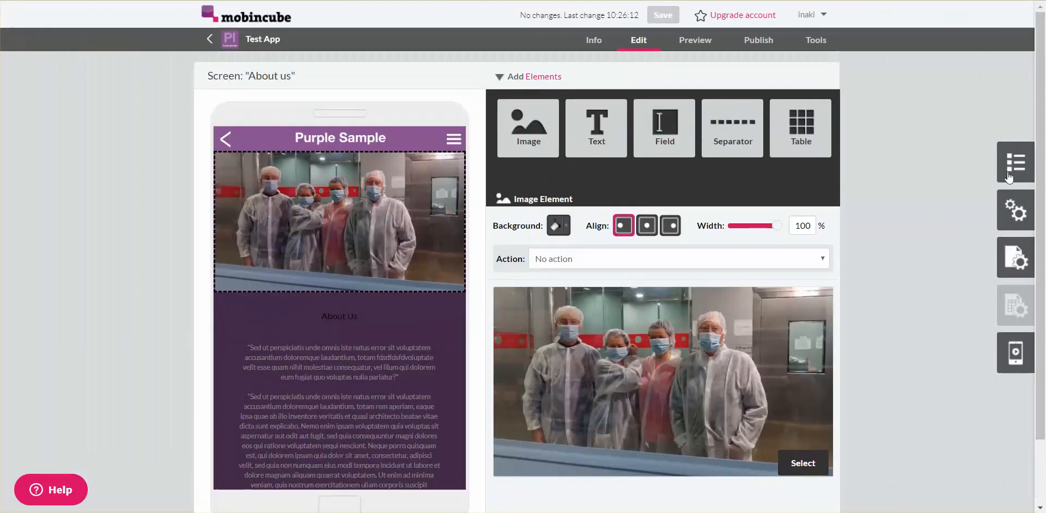
click(1015, 162)
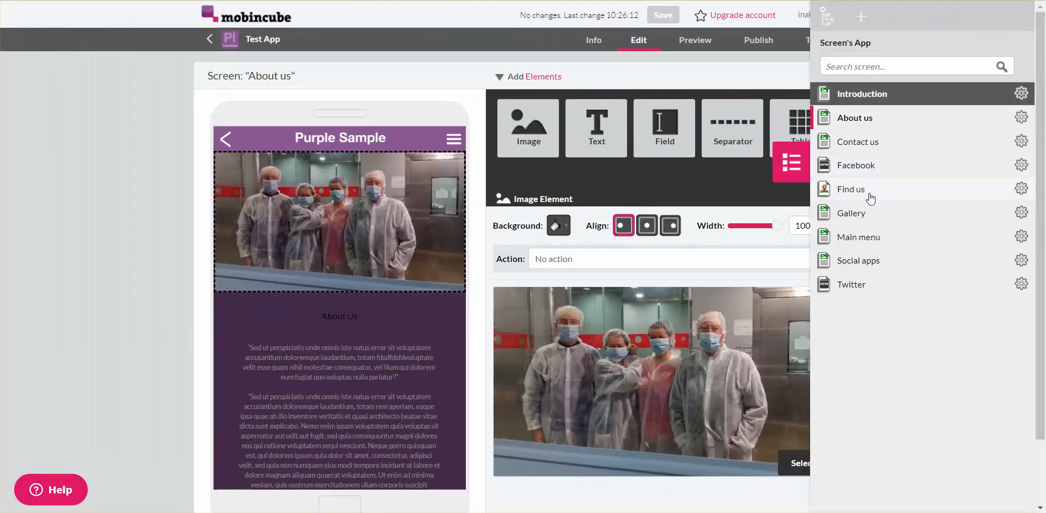
mouse_move(868, 264)
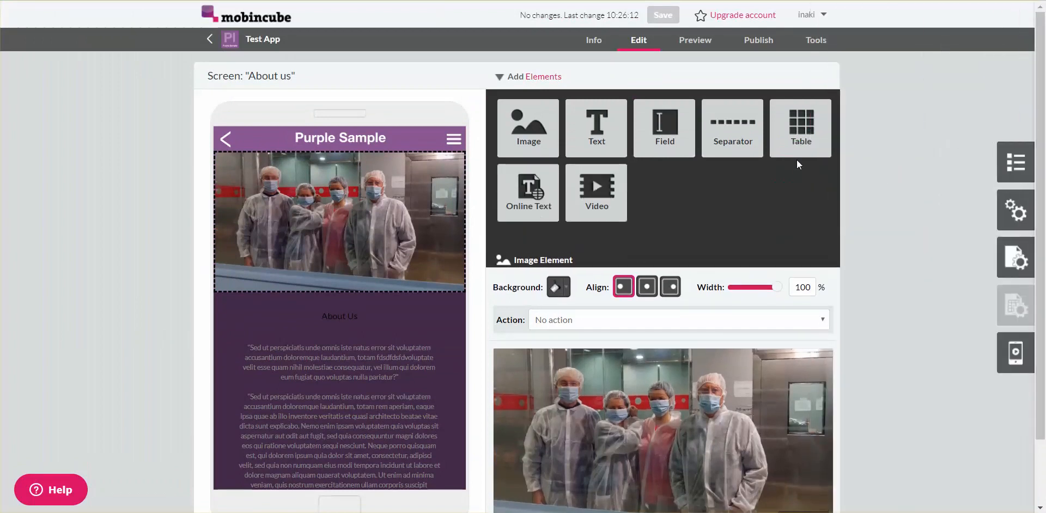
mouse_move(864, 149)
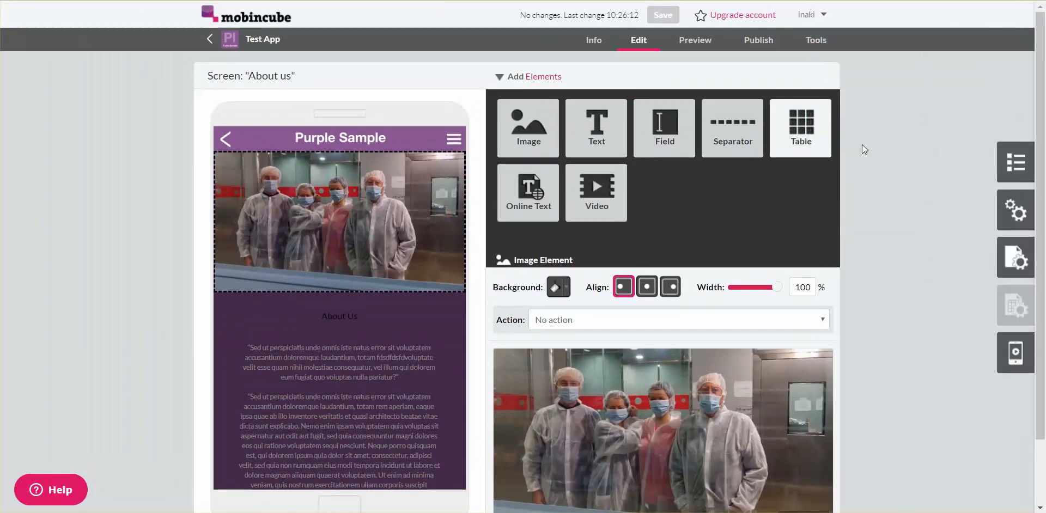
click(1016, 162)
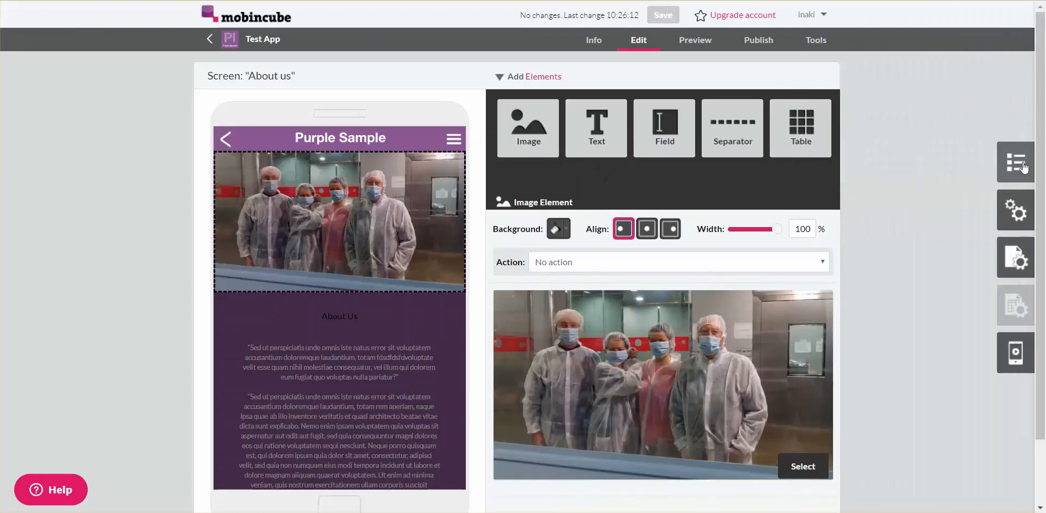
Step: Add a screen named 'My new screen' to Test App's screen list
click(1016, 162)
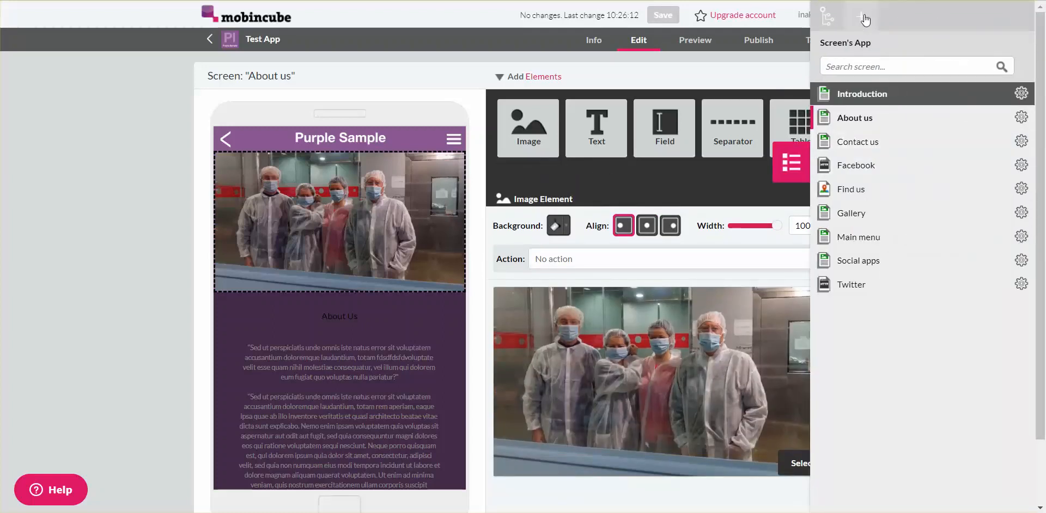
click(861, 17)
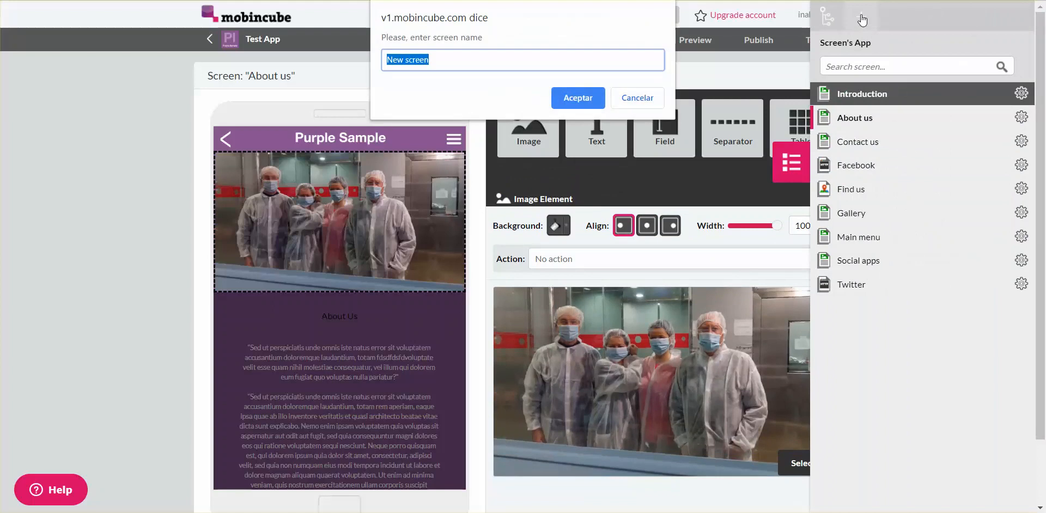
text(My new s)
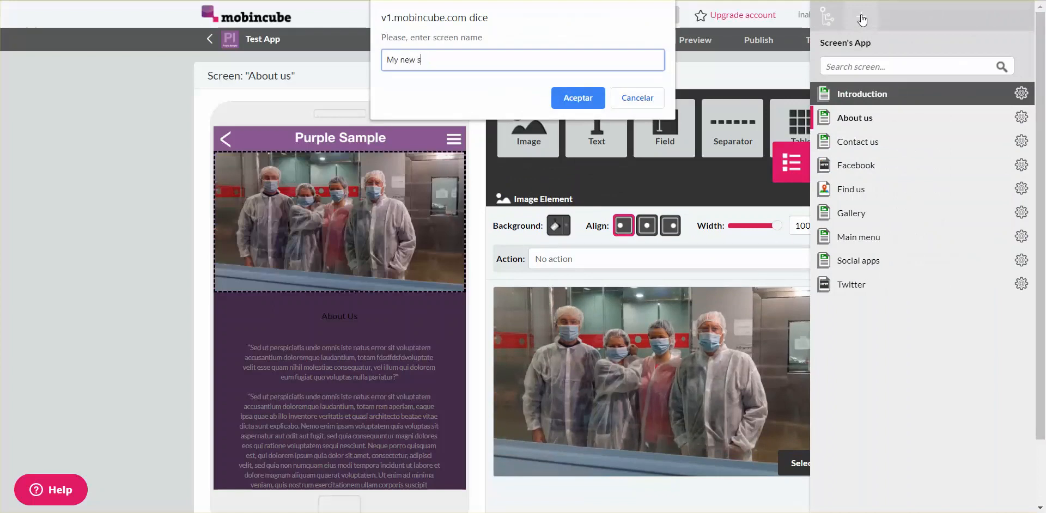
text(creen)
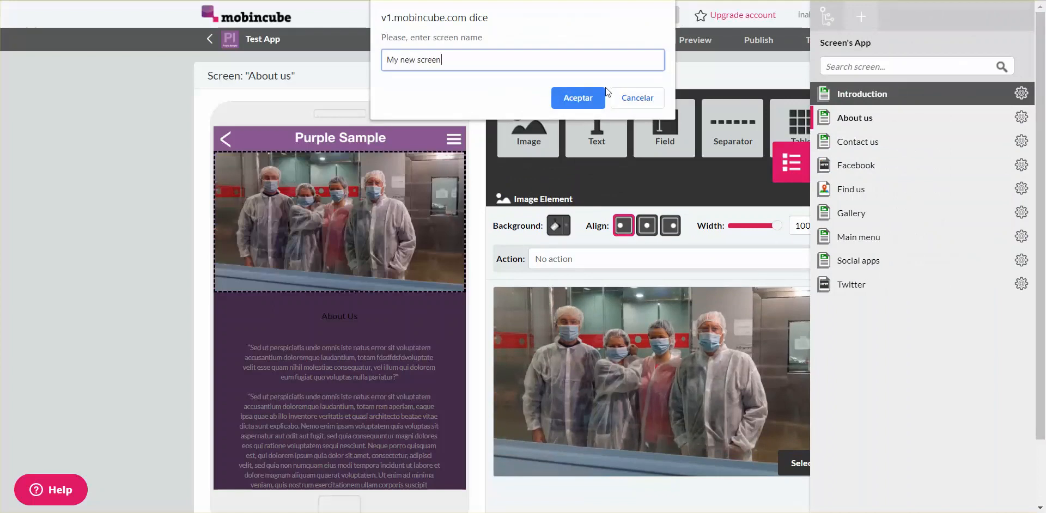
click(578, 98)
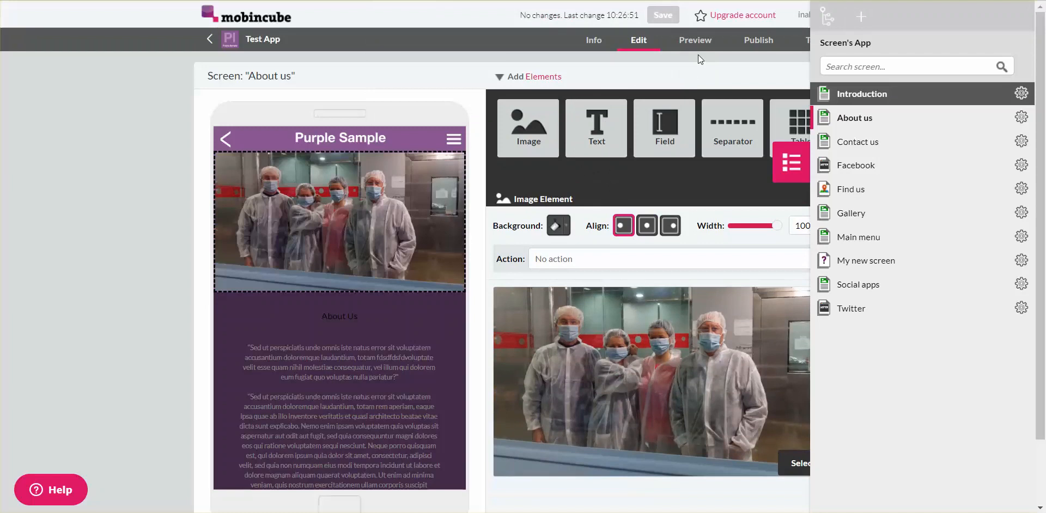
mouse_move(921, 276)
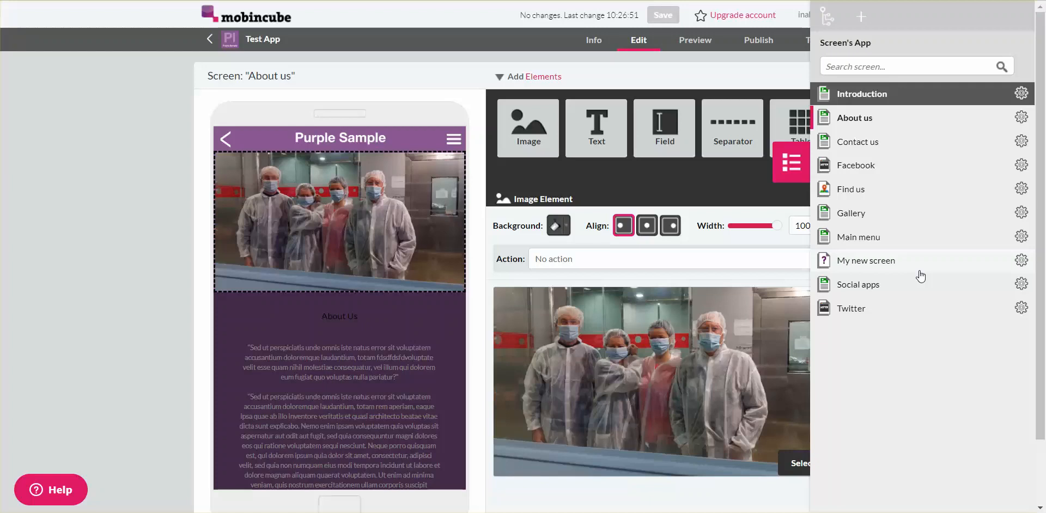
mouse_move(875, 260)
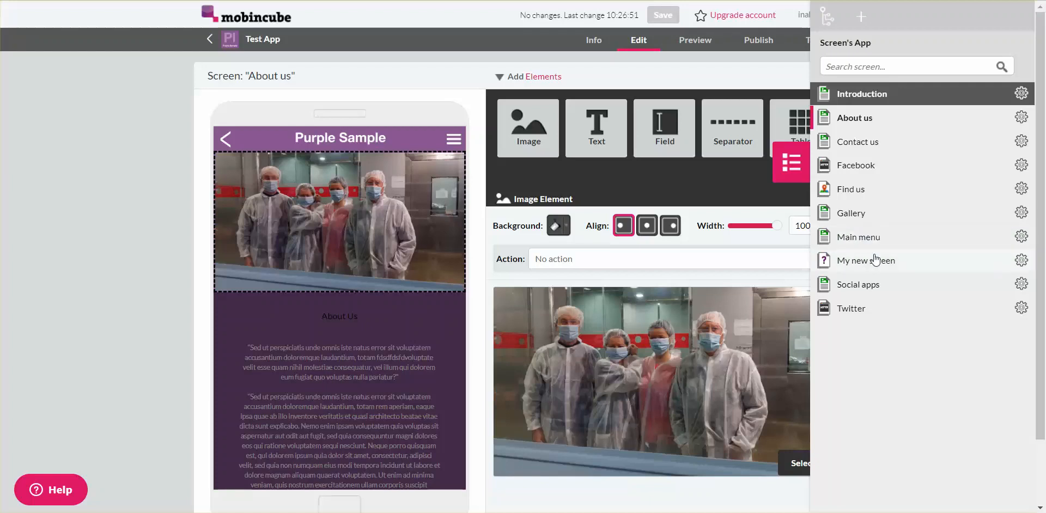
Step: Open My new screen and look over screen types like Option List, Detail and RSS
click(866, 260)
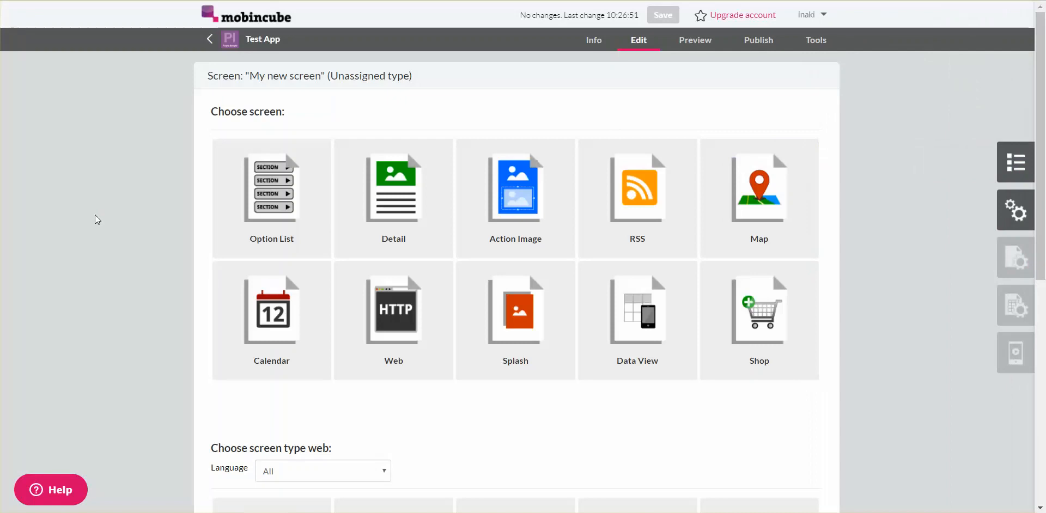
mouse_move(294, 204)
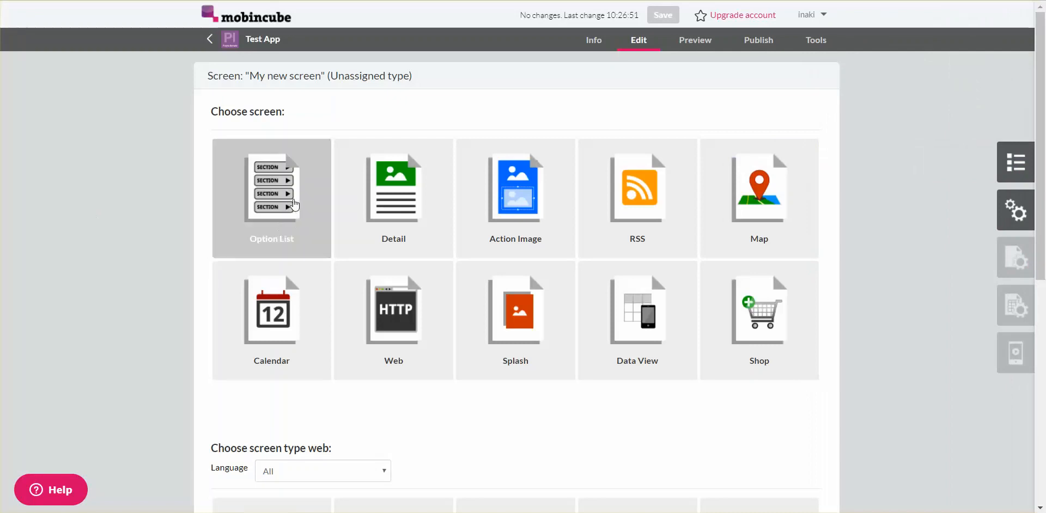
mouse_move(298, 220)
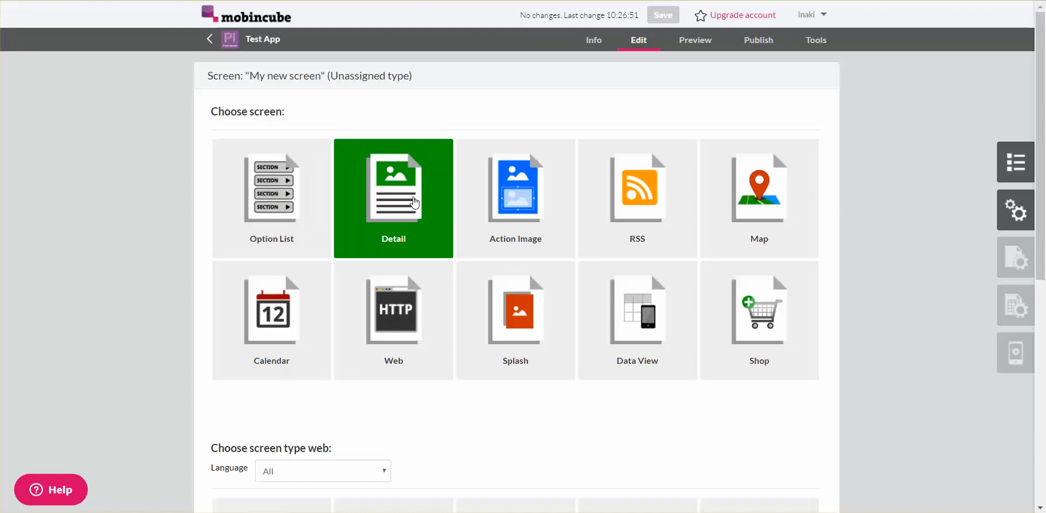
click(515, 197)
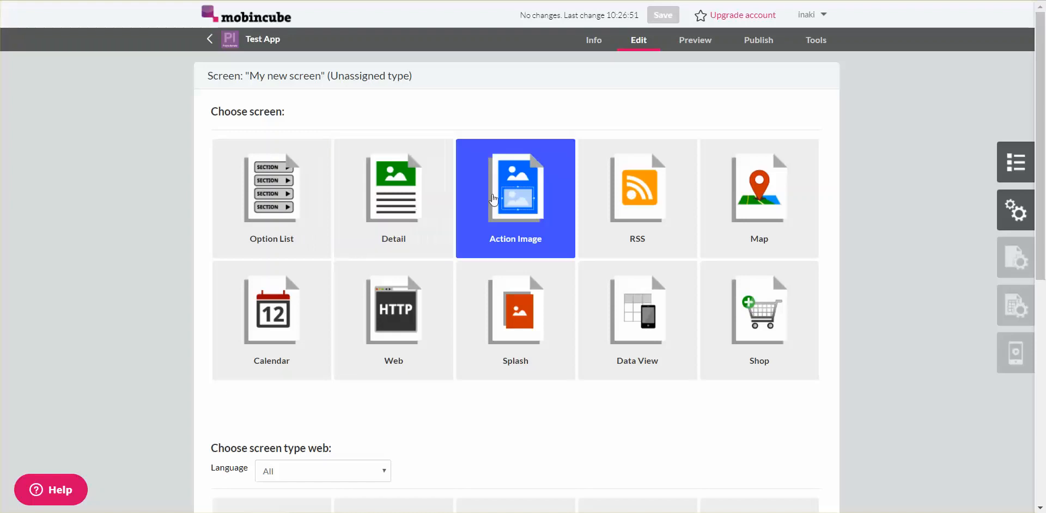
mouse_move(560, 217)
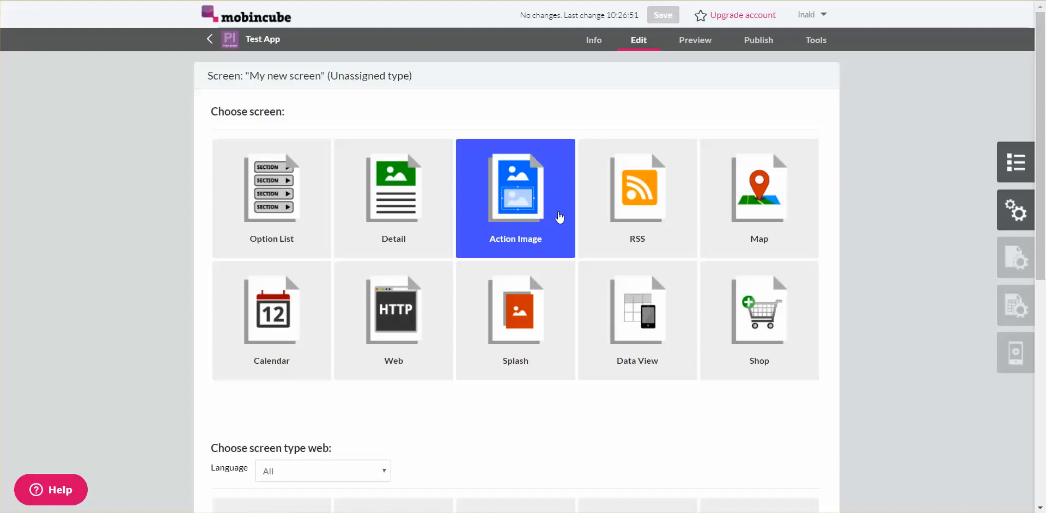
click(638, 198)
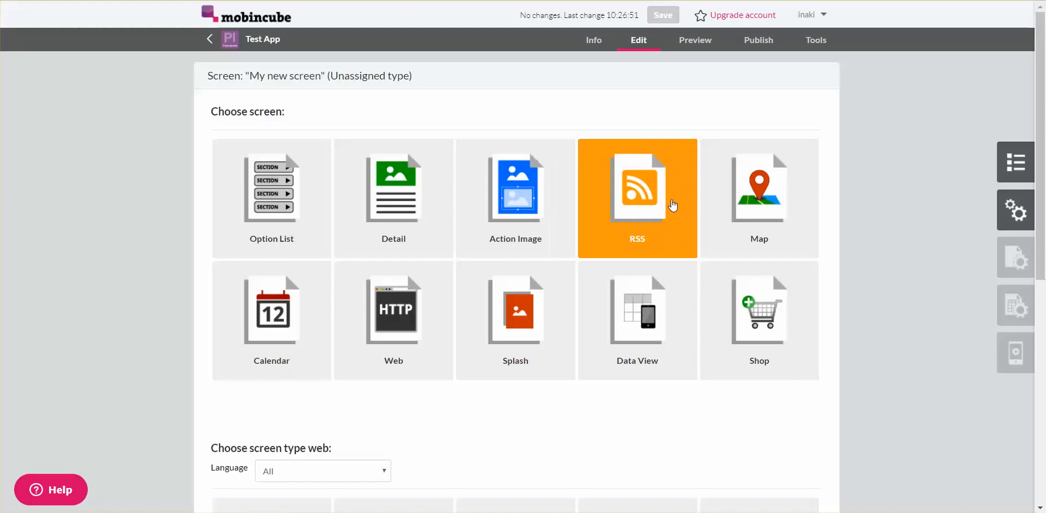
mouse_move(676, 215)
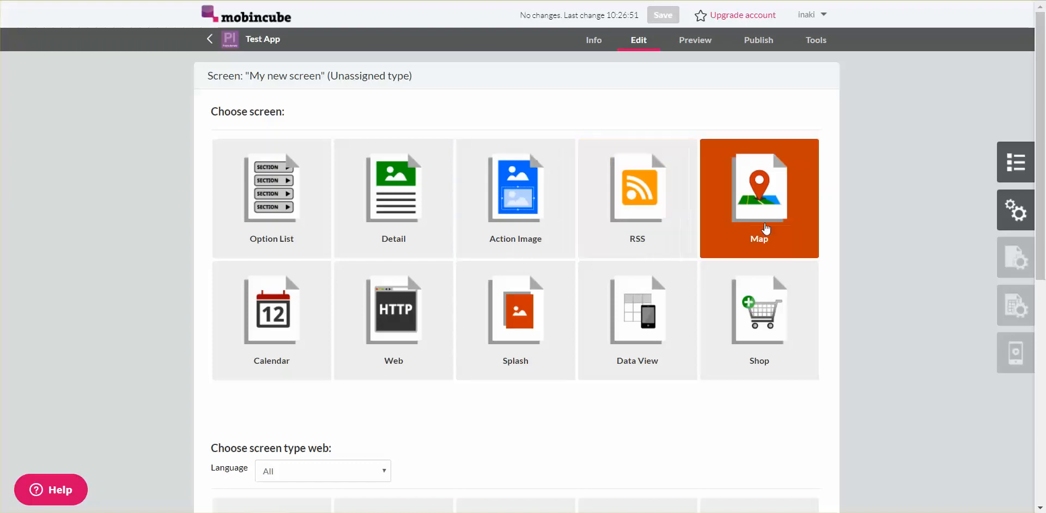
mouse_move(804, 244)
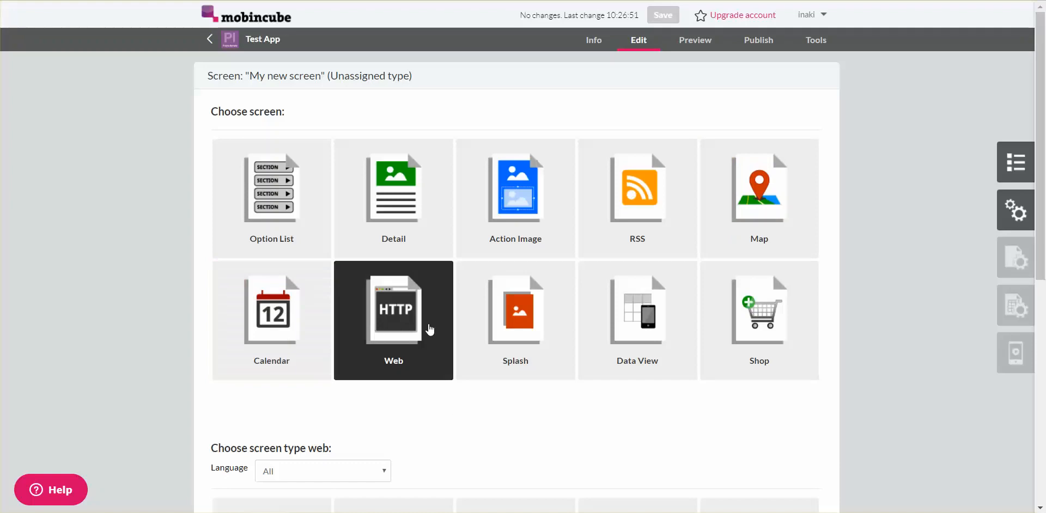
mouse_move(434, 328)
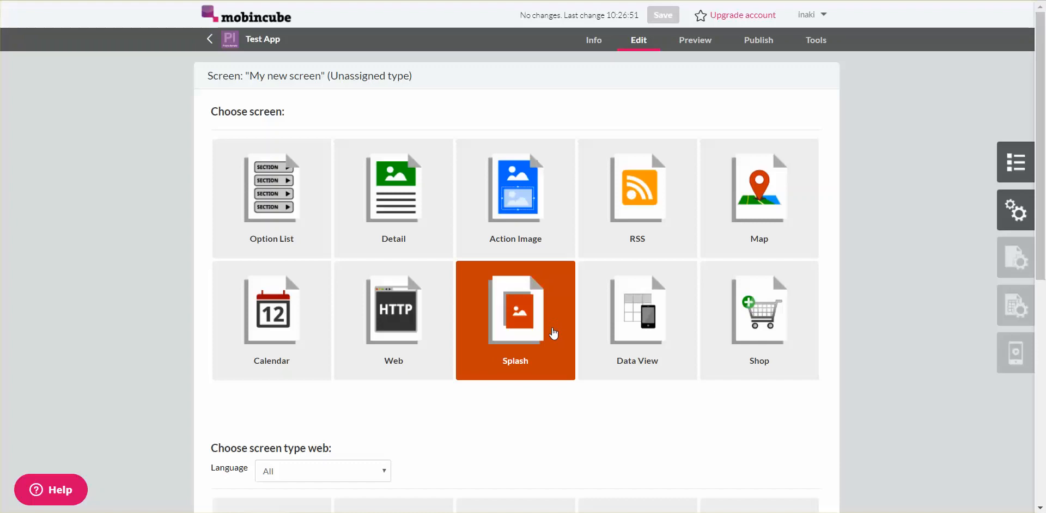
mouse_move(677, 335)
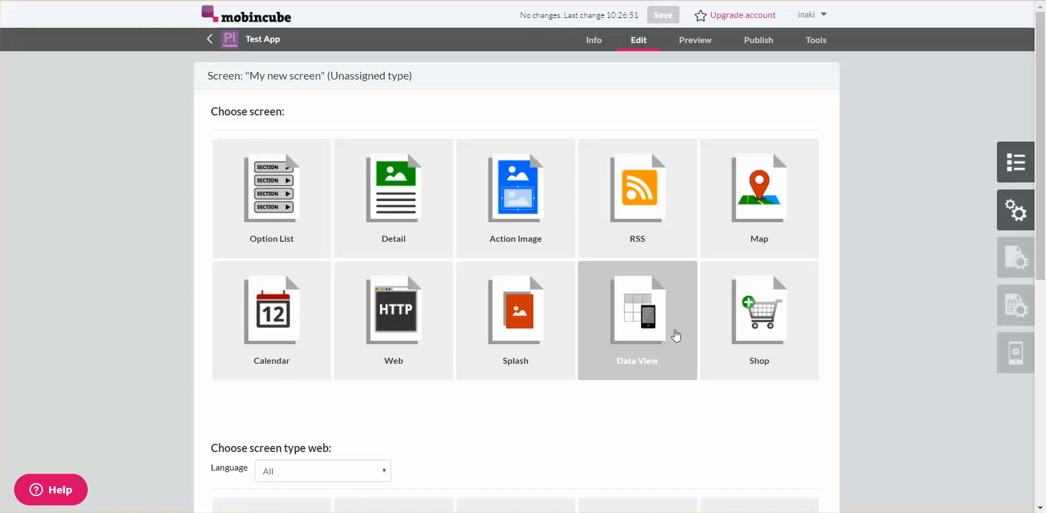
mouse_move(779, 320)
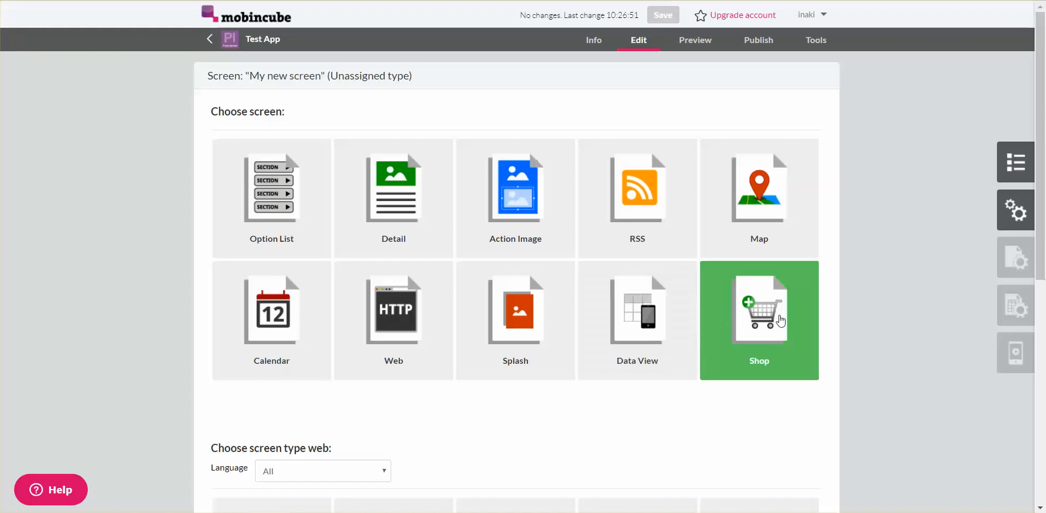
mouse_move(797, 327)
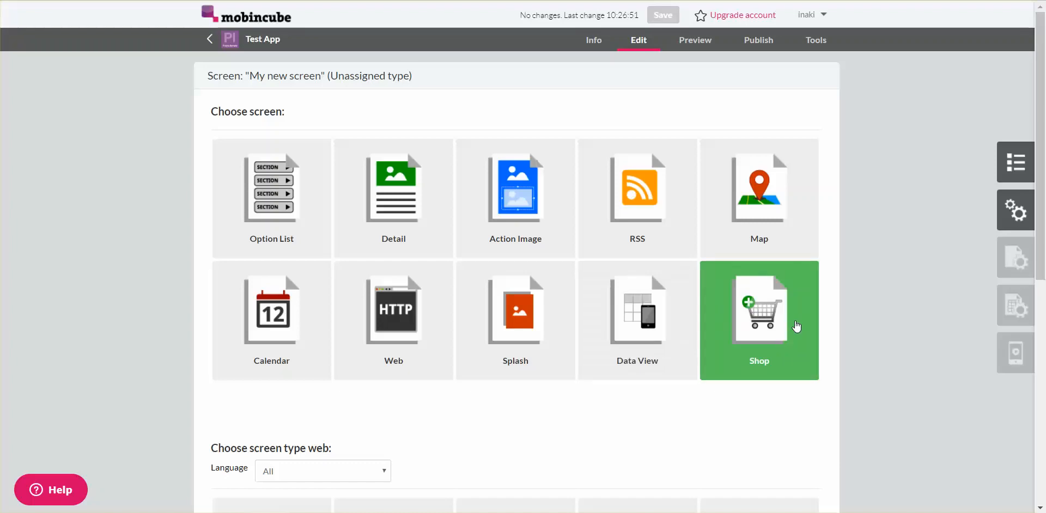
mouse_move(410, 199)
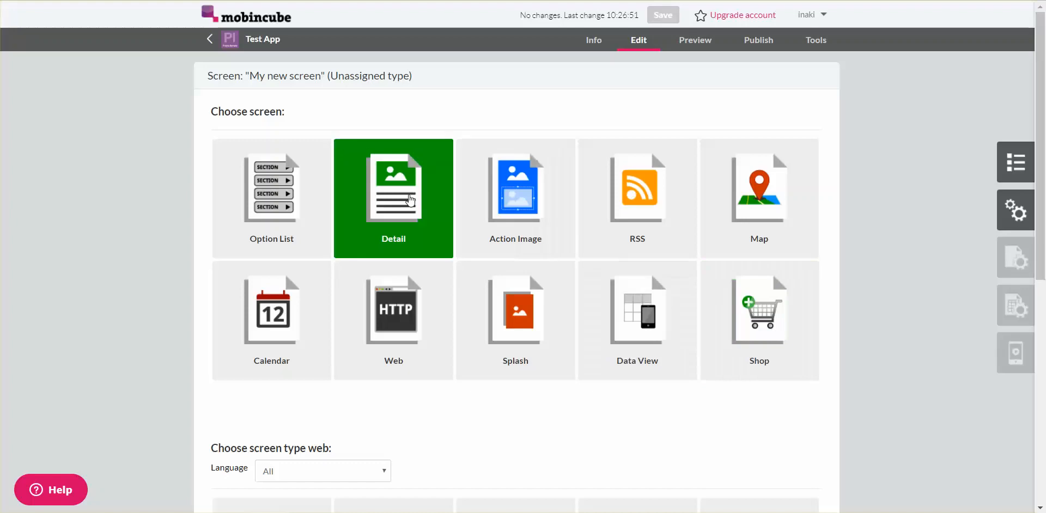
Step: Make My new screen a Detail screen and add a photo from the app's images
click(394, 197)
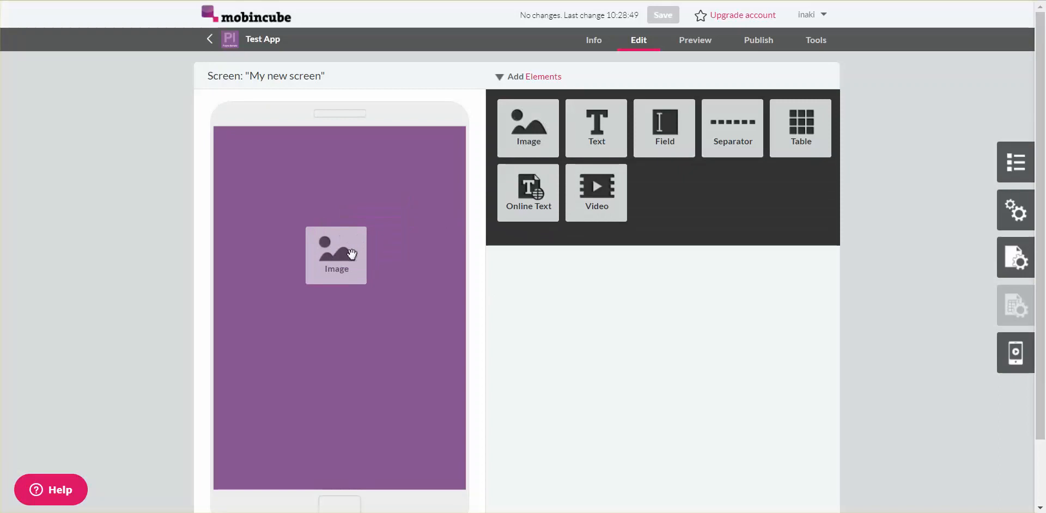
click(336, 255)
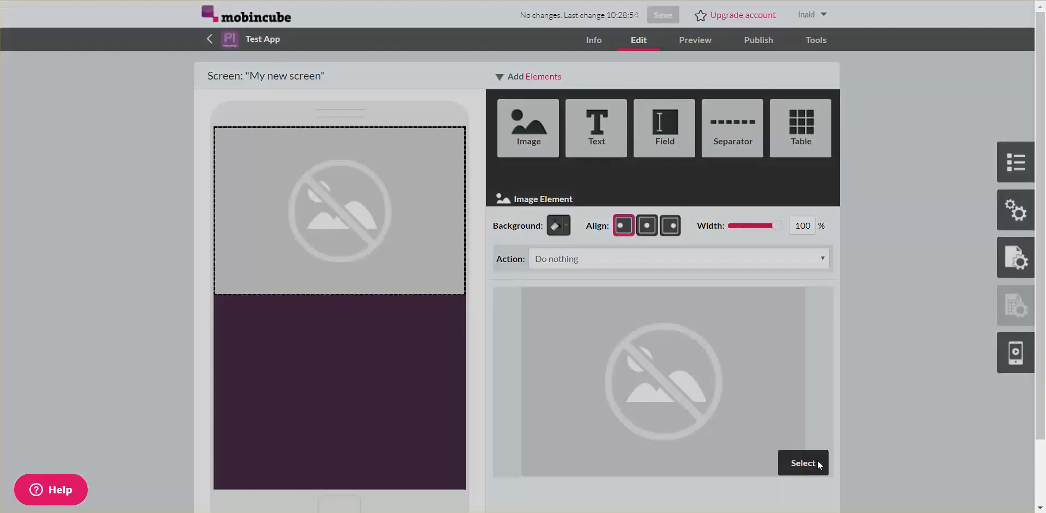
click(803, 463)
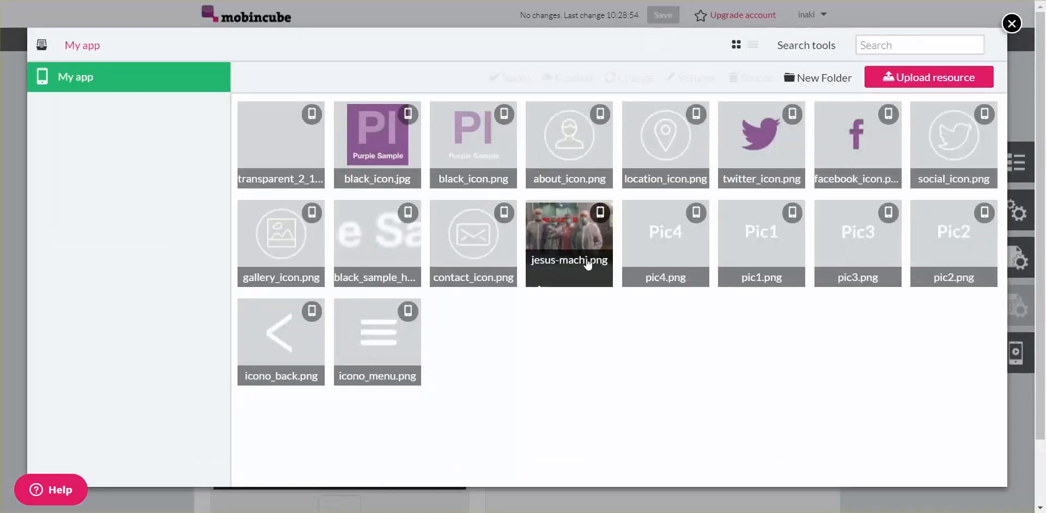
mouse_move(587, 267)
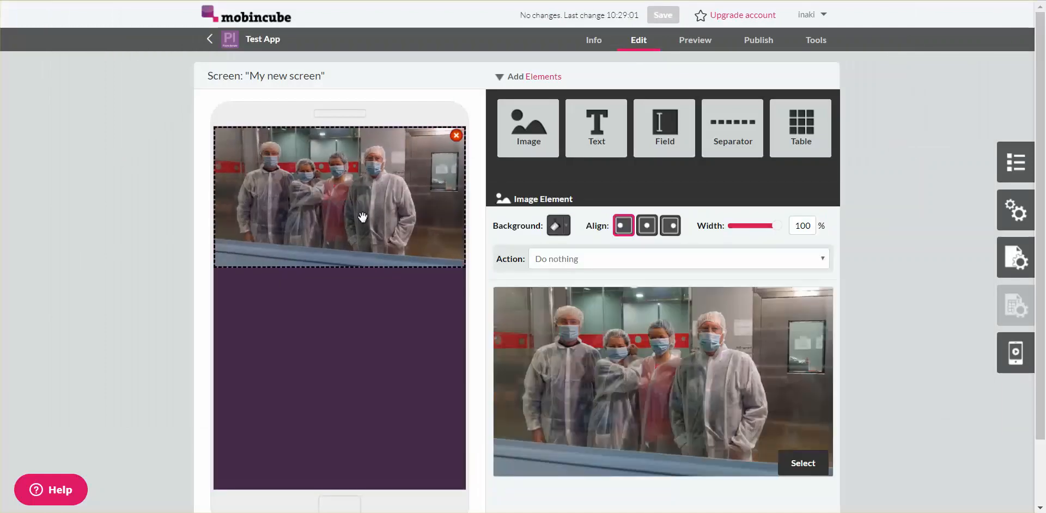
Step: Shrink the photo to about 57% width and align it to the left
drag(774, 226, 744, 225)
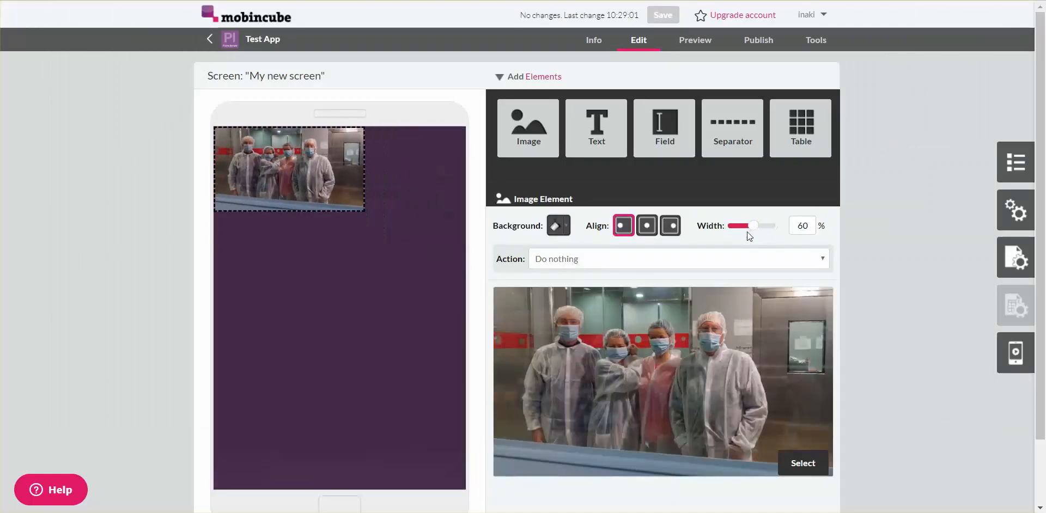
click(670, 225)
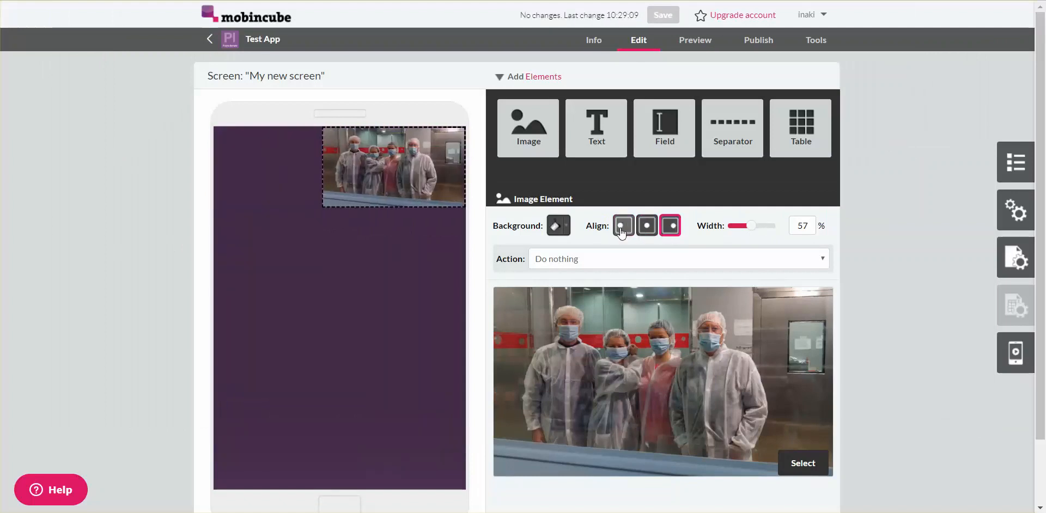
click(623, 226)
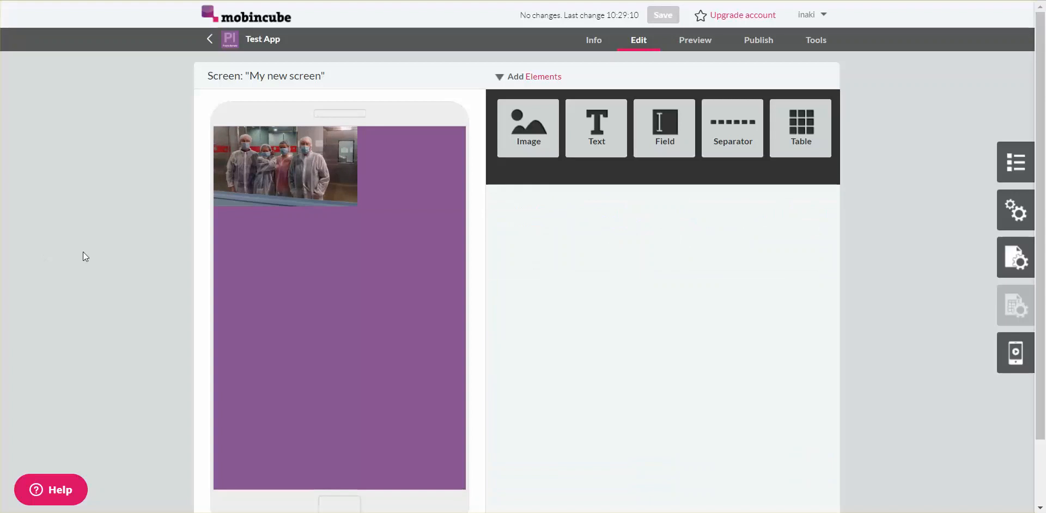
mouse_move(541, 245)
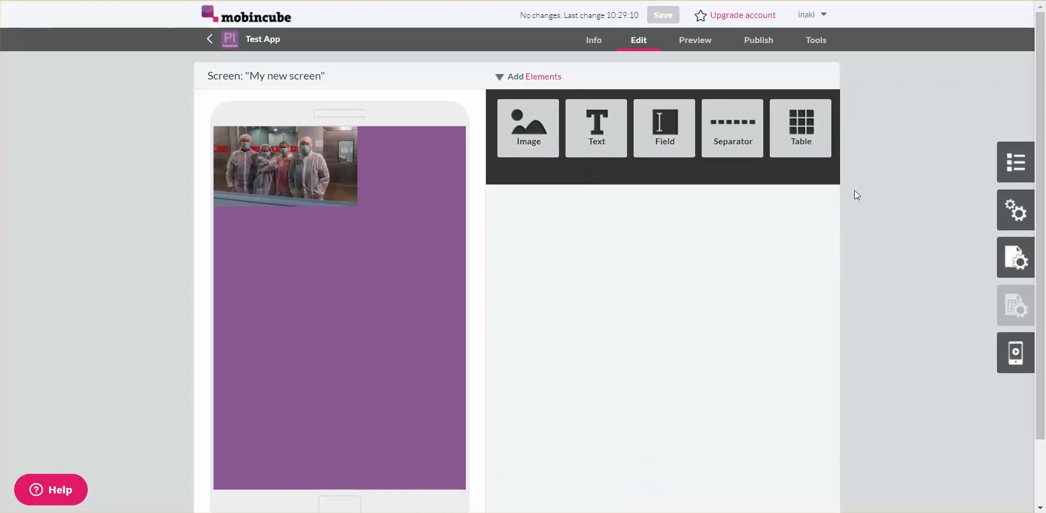
mouse_move(901, 161)
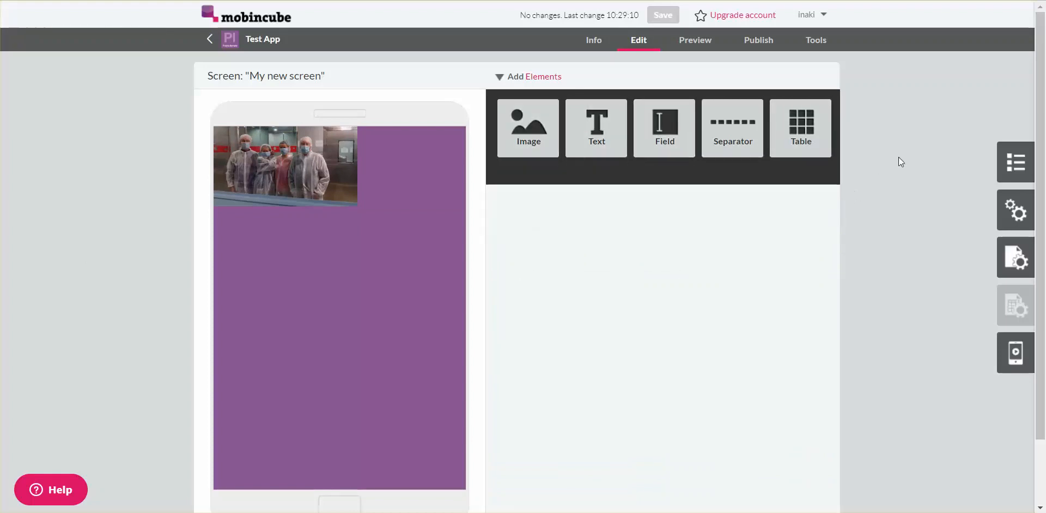
mouse_move(915, 160)
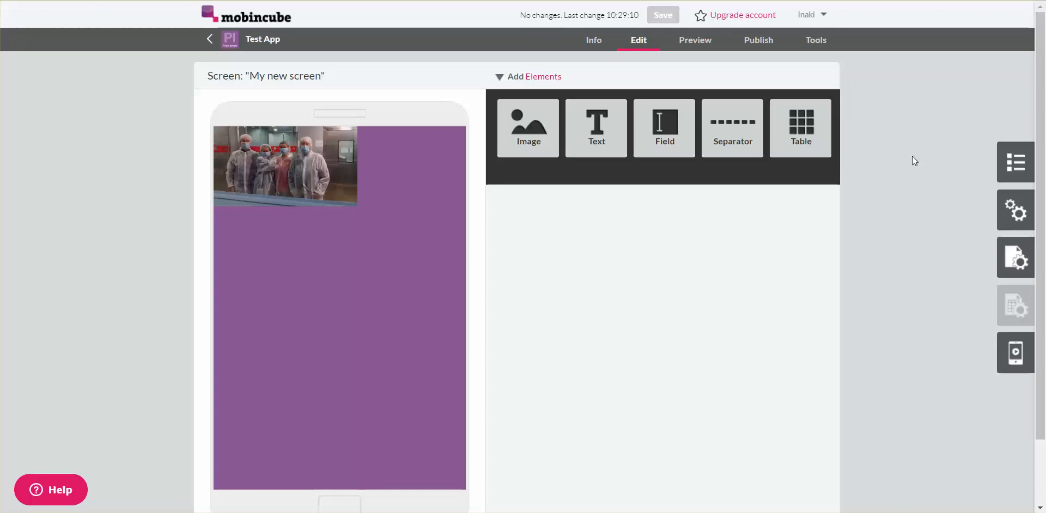
mouse_move(699, 43)
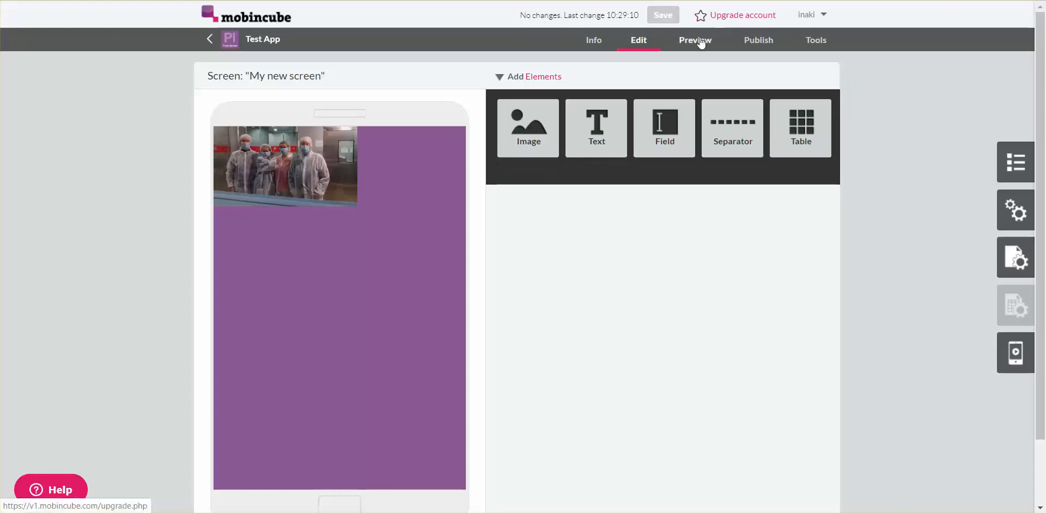
mouse_move(700, 43)
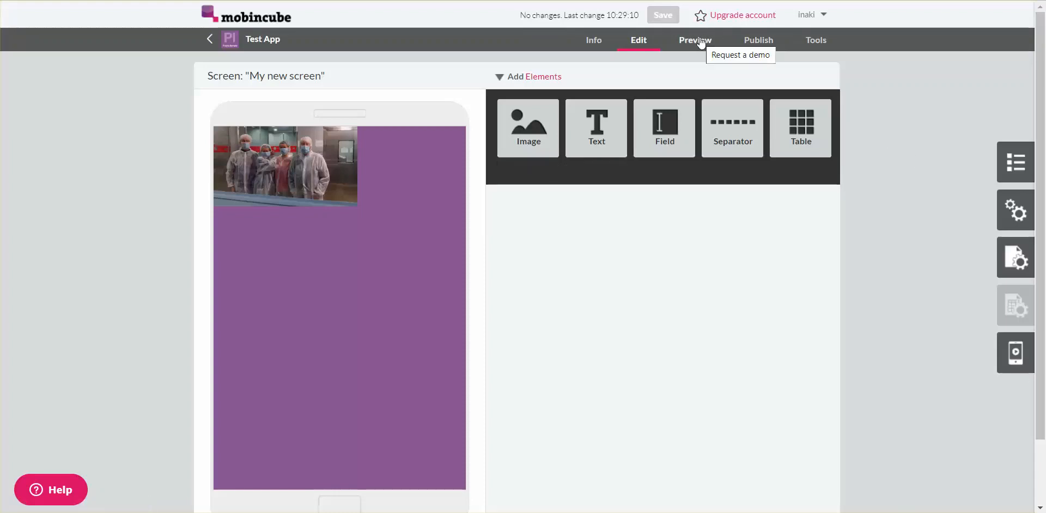
Step: View Test App's Preview page with Android and iOS download requests, then go to Publish
click(695, 39)
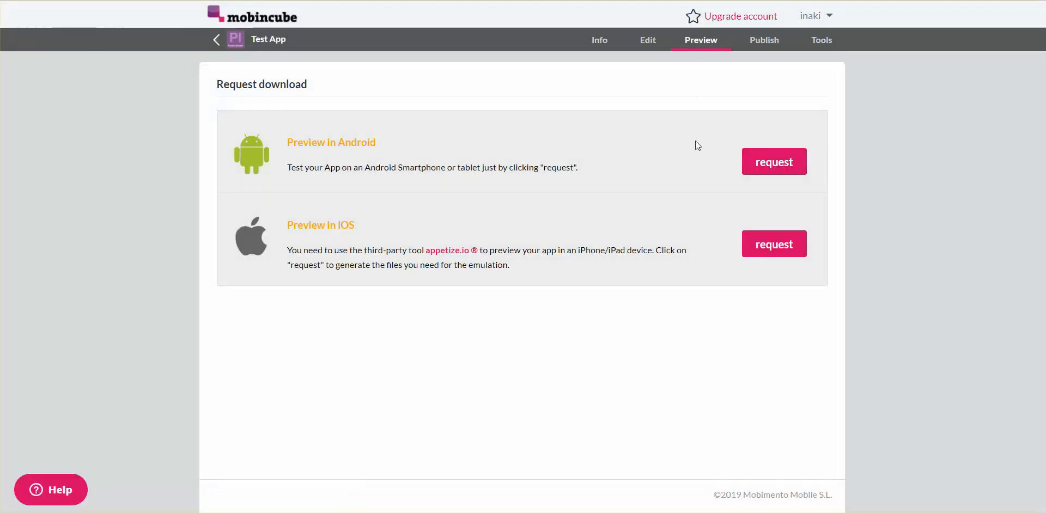
mouse_move(780, 172)
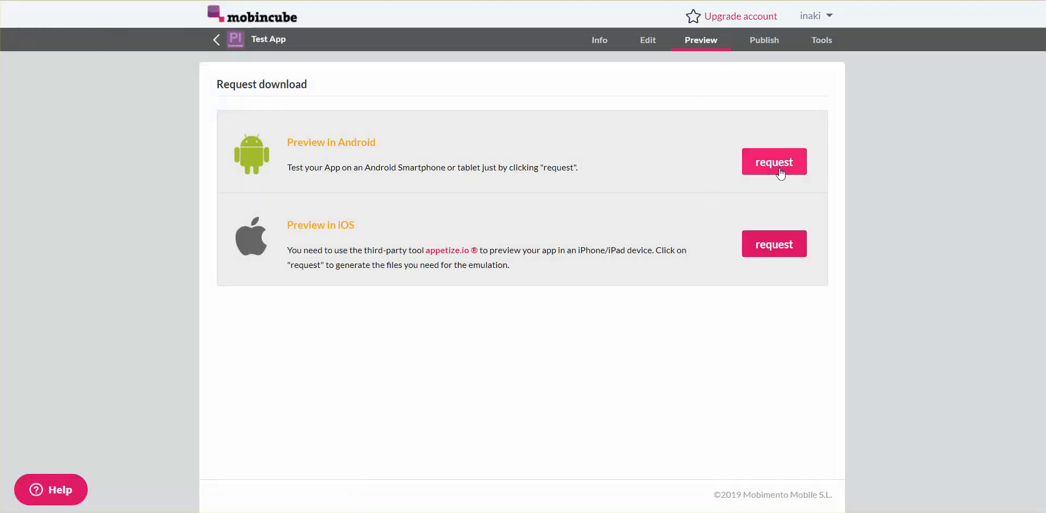
mouse_move(781, 172)
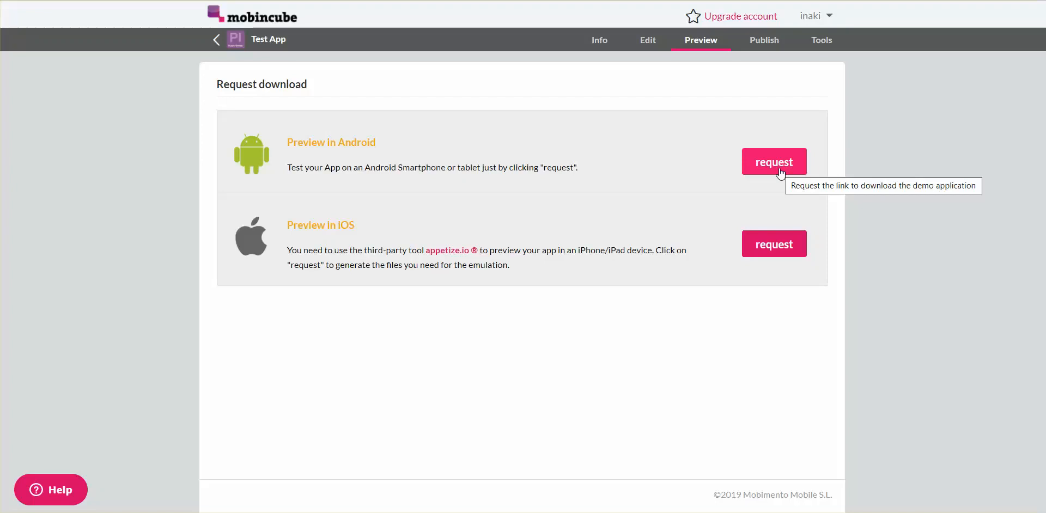
mouse_move(656, 56)
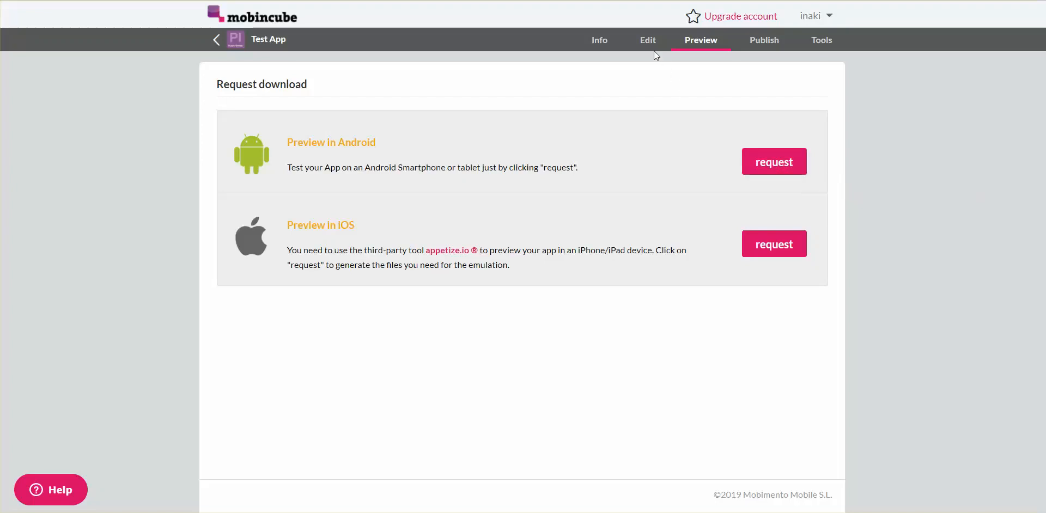
mouse_move(647, 40)
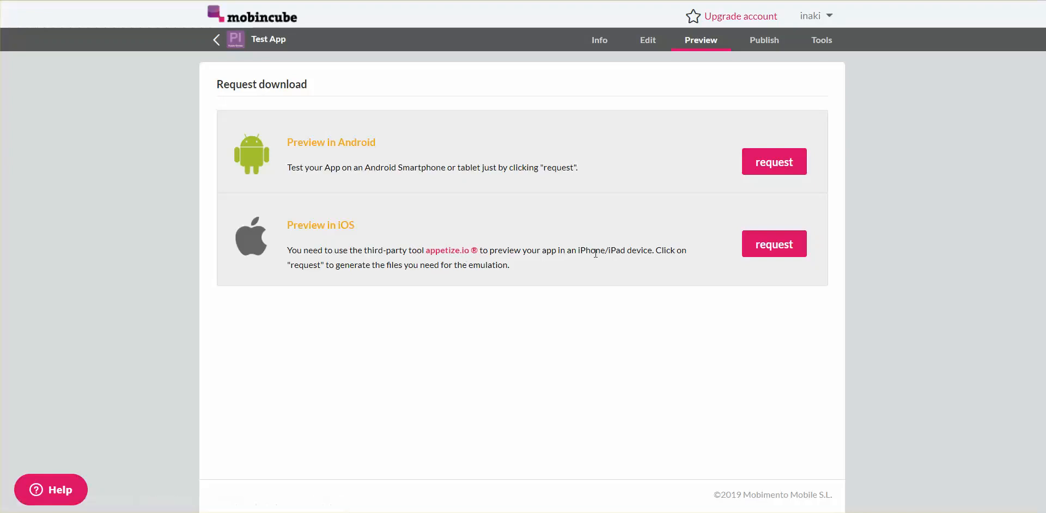
click(774, 244)
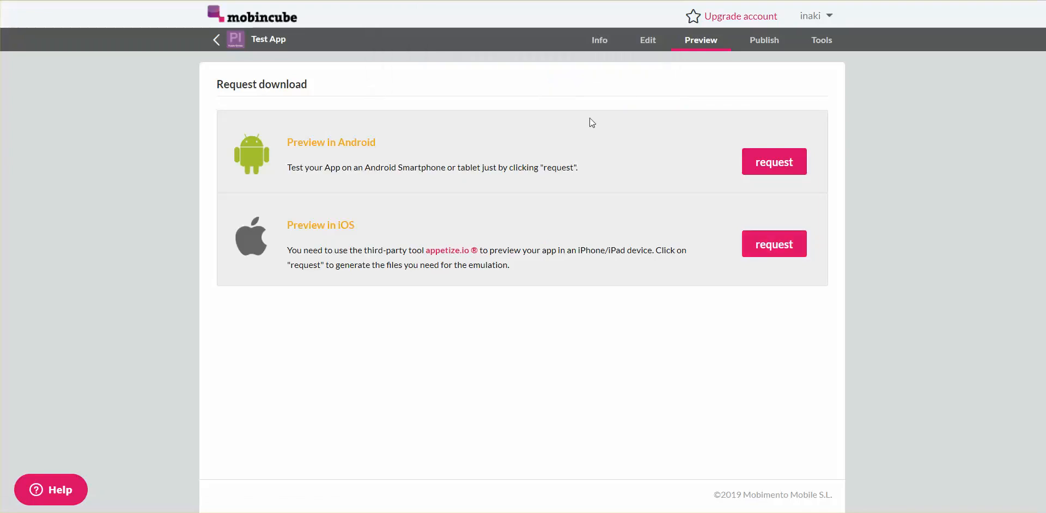
mouse_move(679, 124)
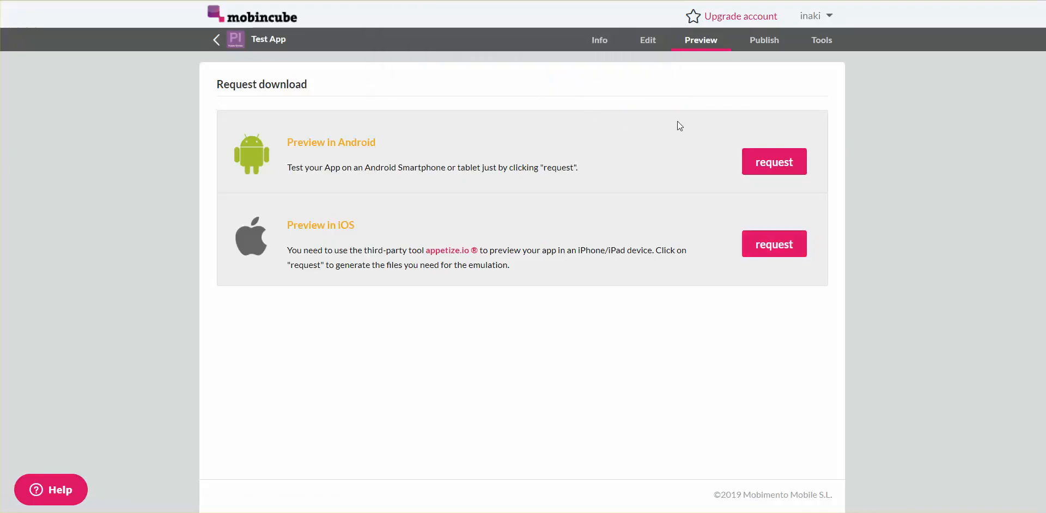
mouse_move(729, 87)
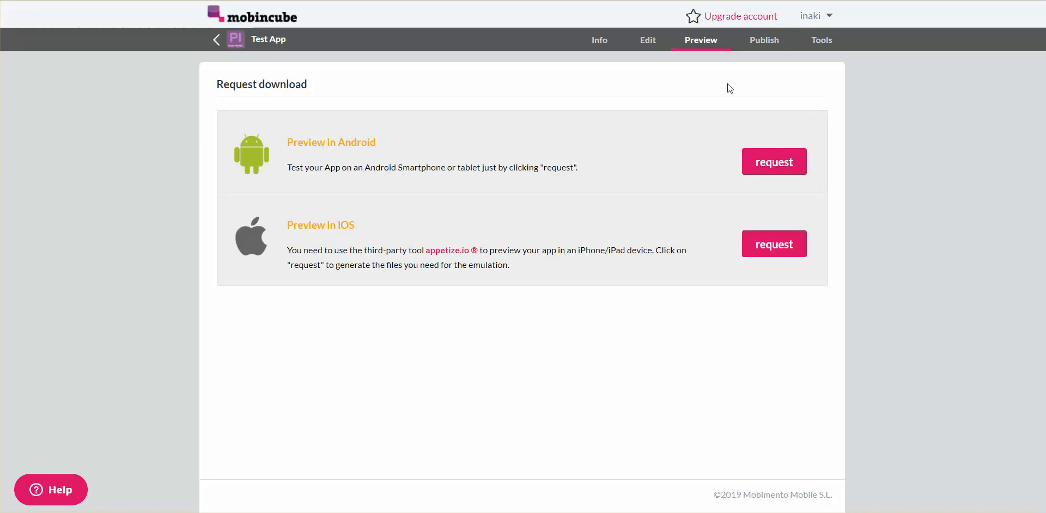
click(765, 40)
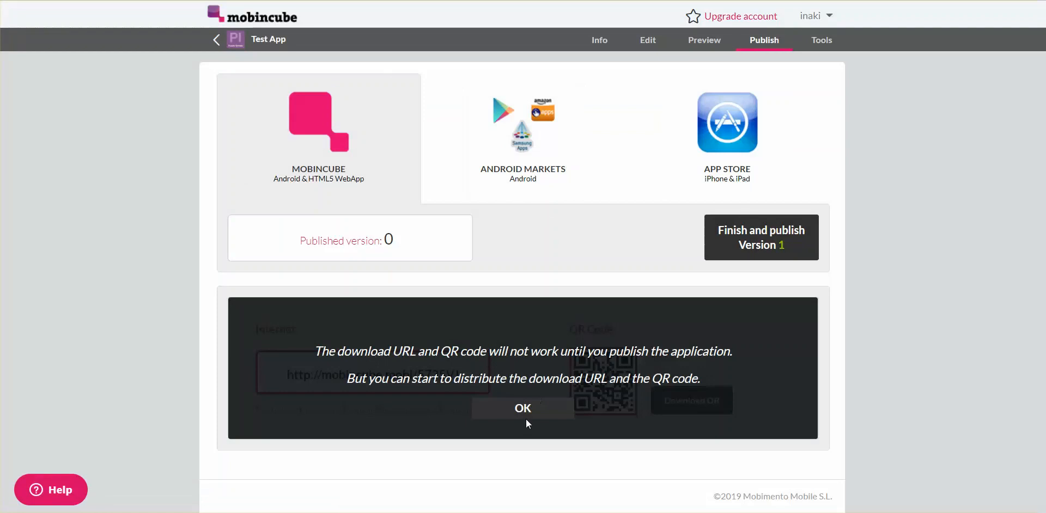
mouse_move(776, 229)
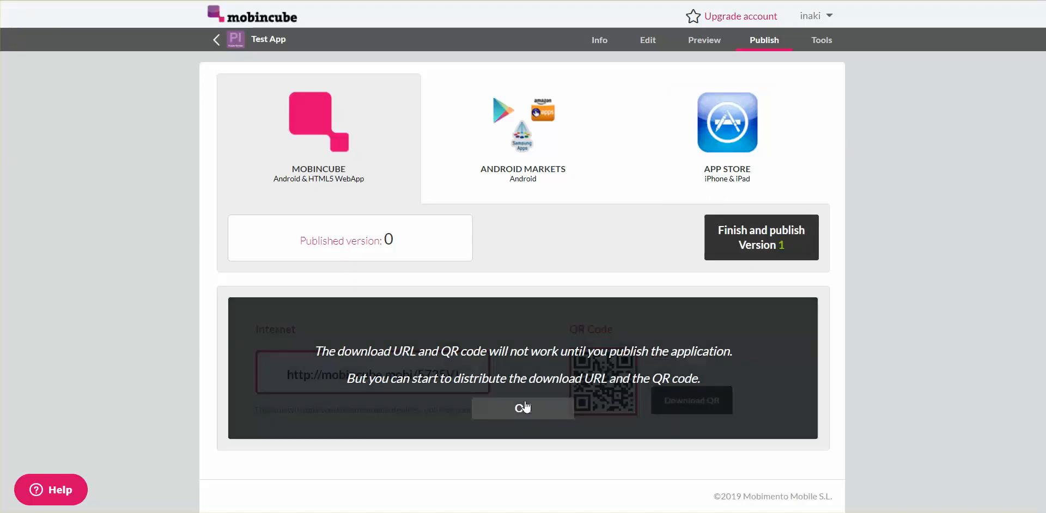
click(522, 408)
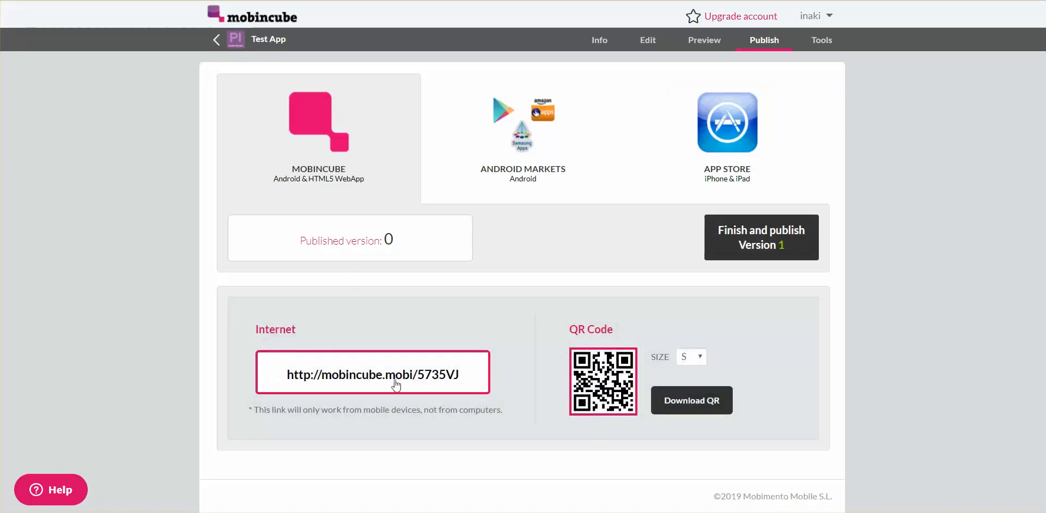
mouse_move(393, 381)
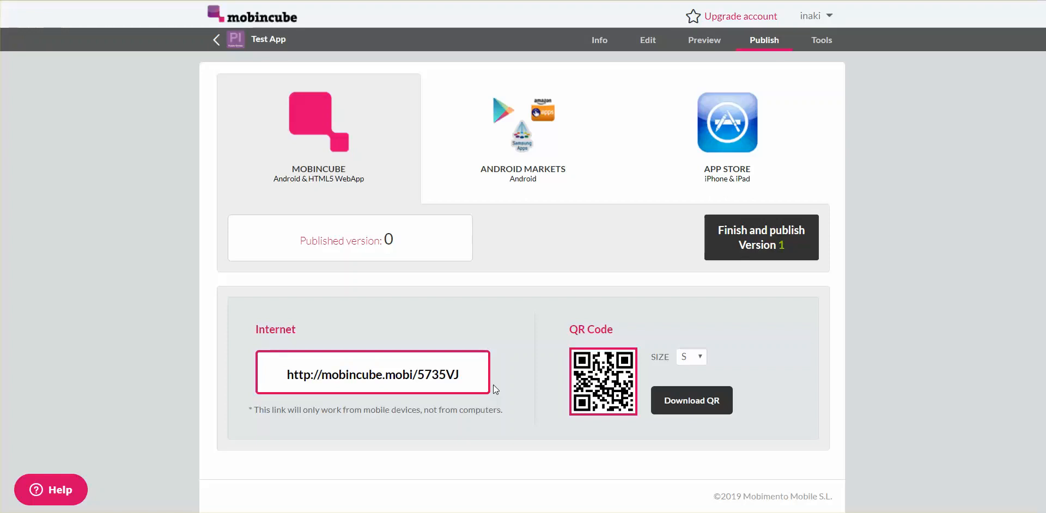
mouse_move(649, 353)
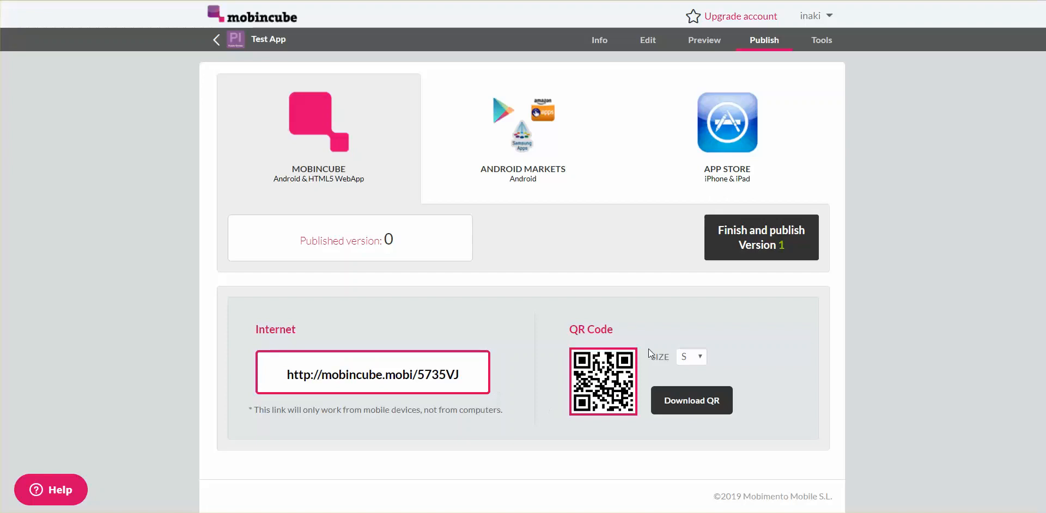
mouse_move(562, 162)
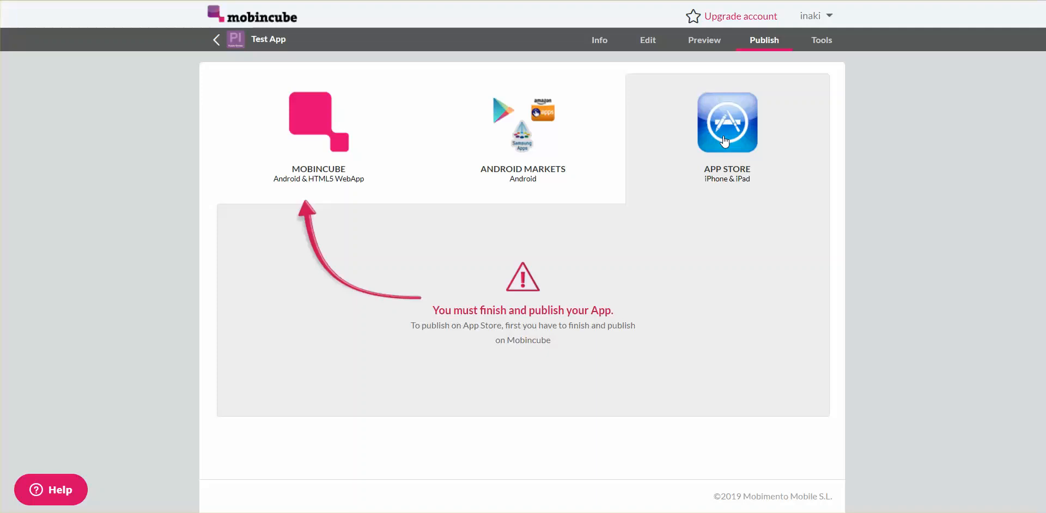
mouse_move(531, 147)
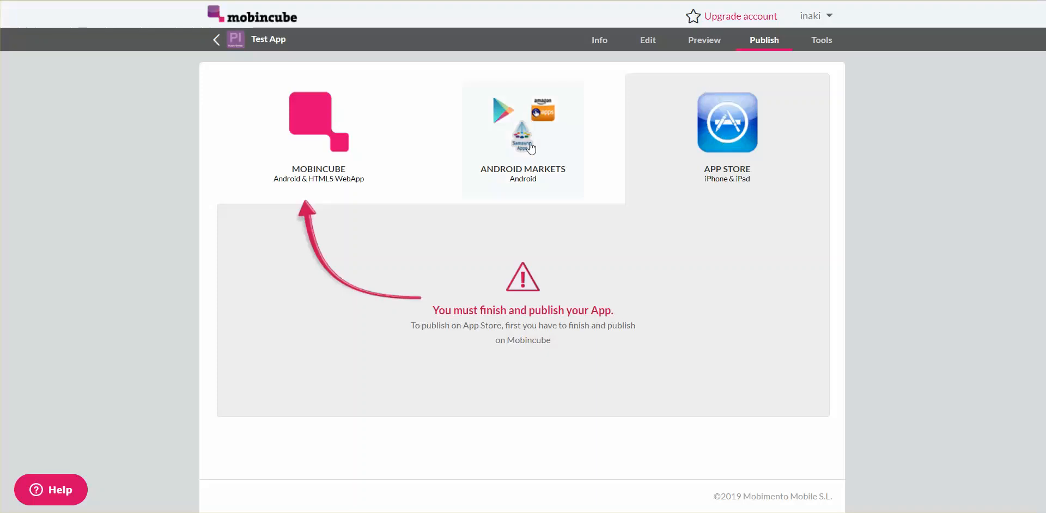
mouse_move(558, 146)
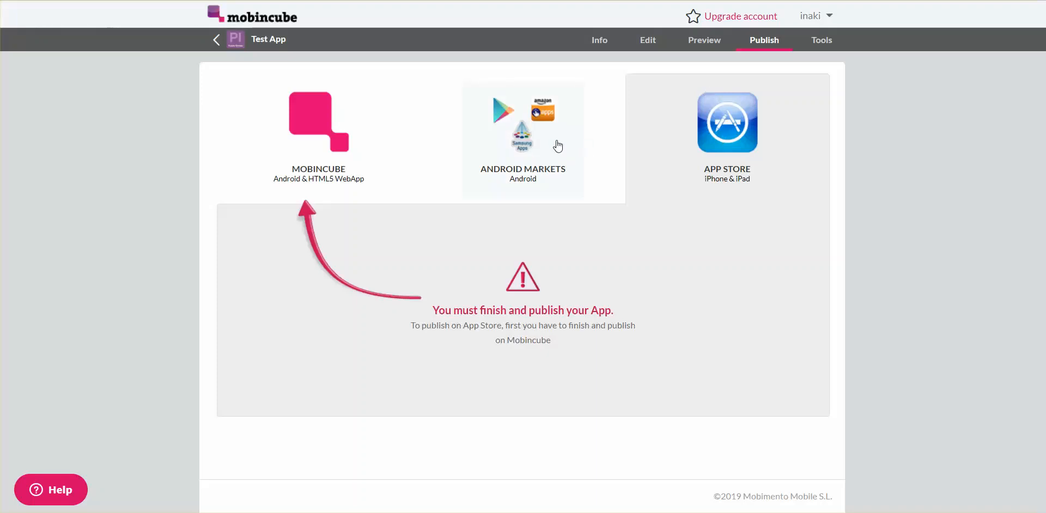